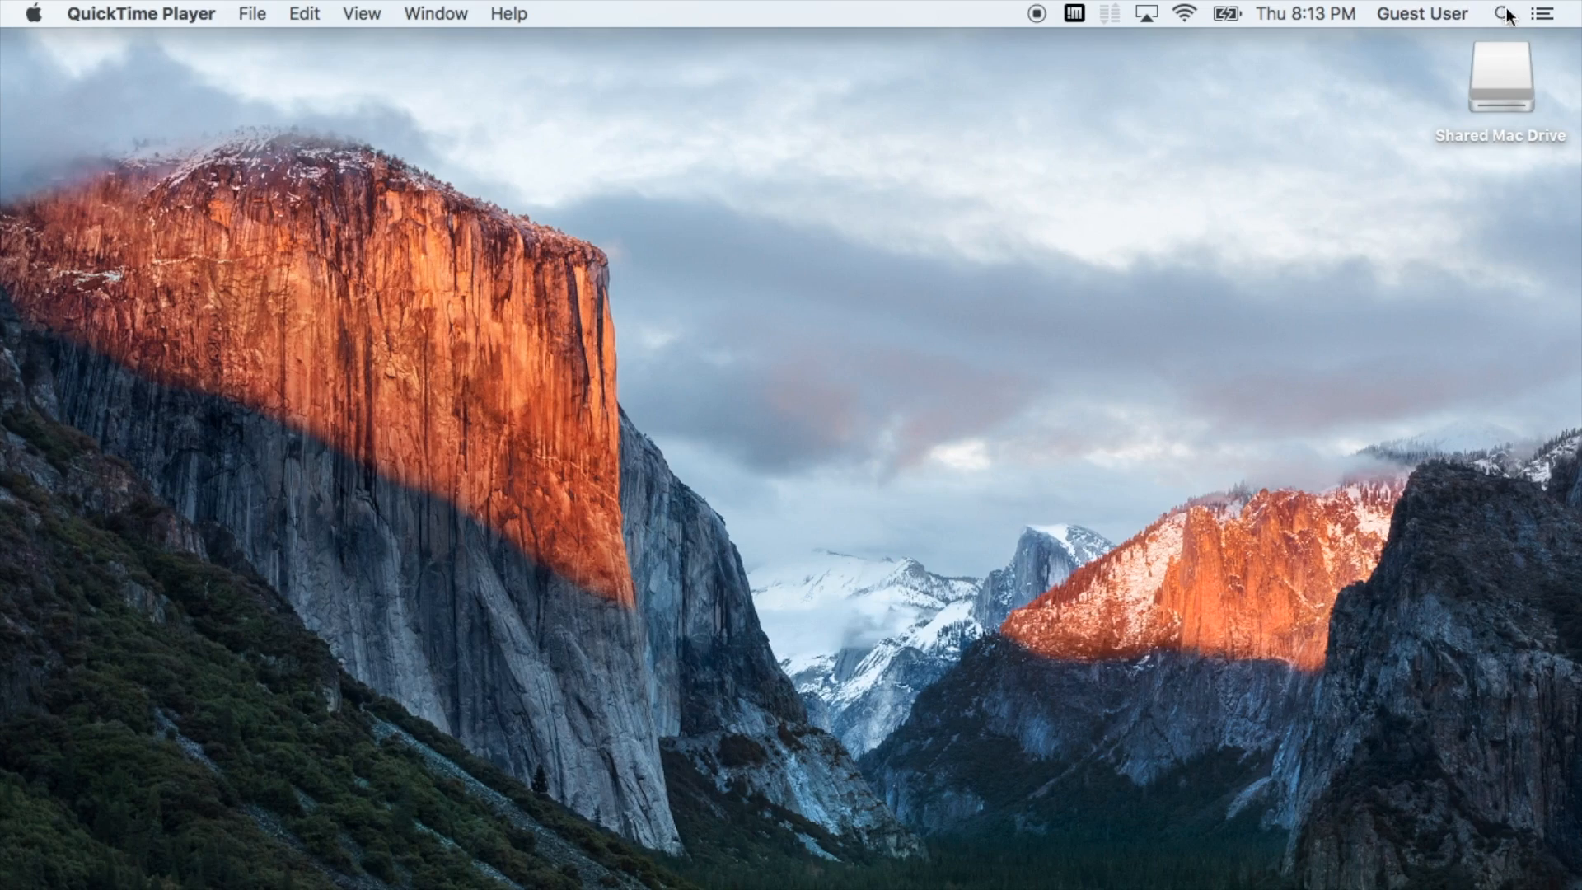
# Step: Search Spotlight for 'disk Utility' and launch Disk Utility
pyautogui.click(1497, 14)
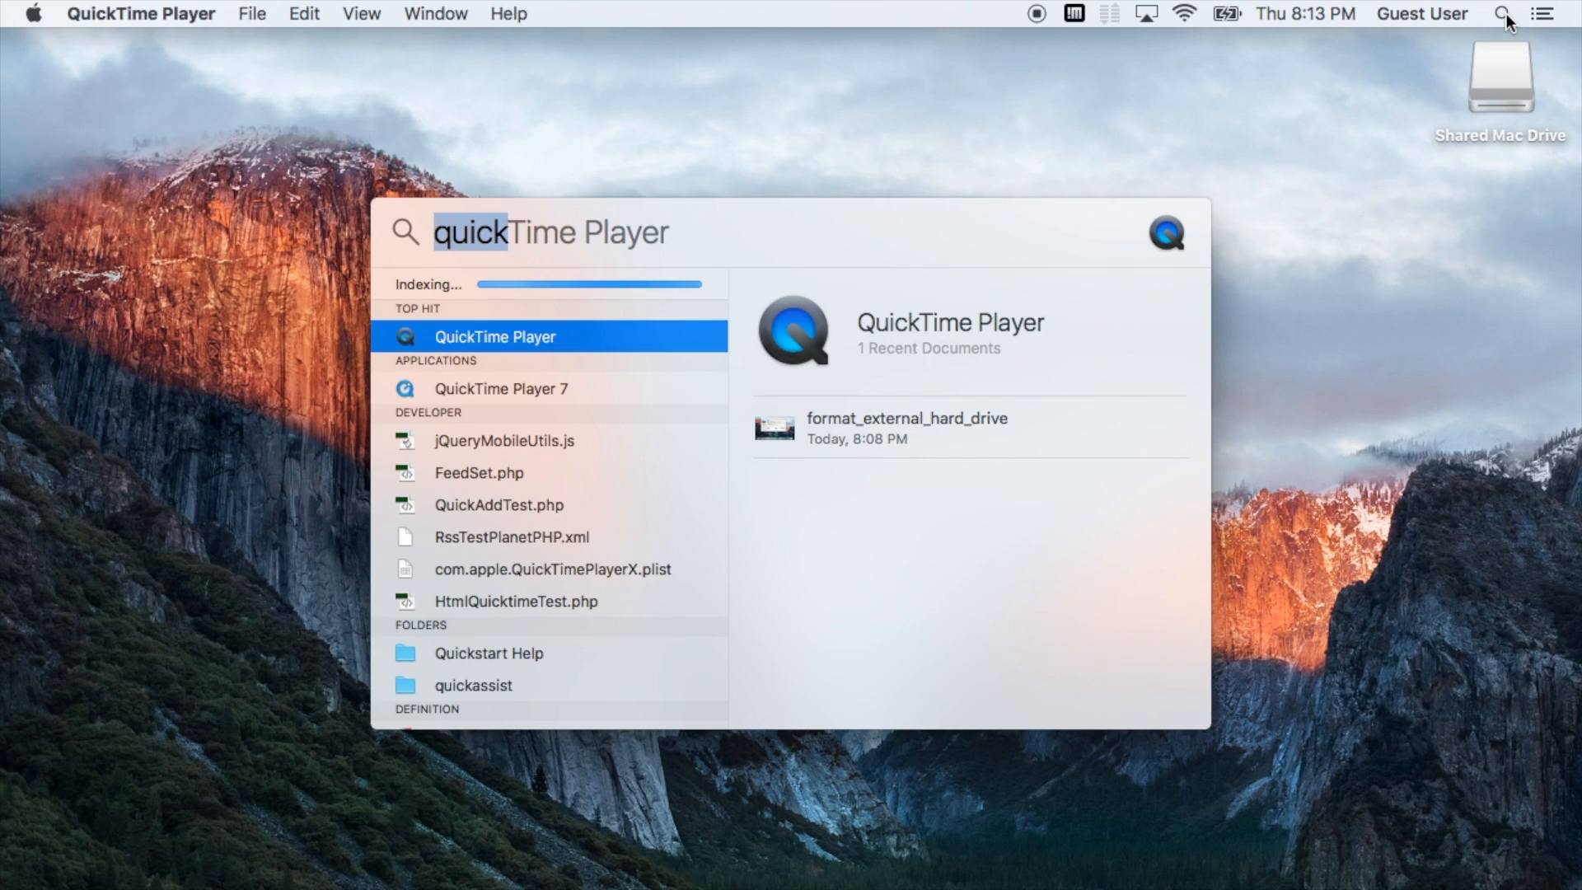
pyautogui.write('disk Utility')
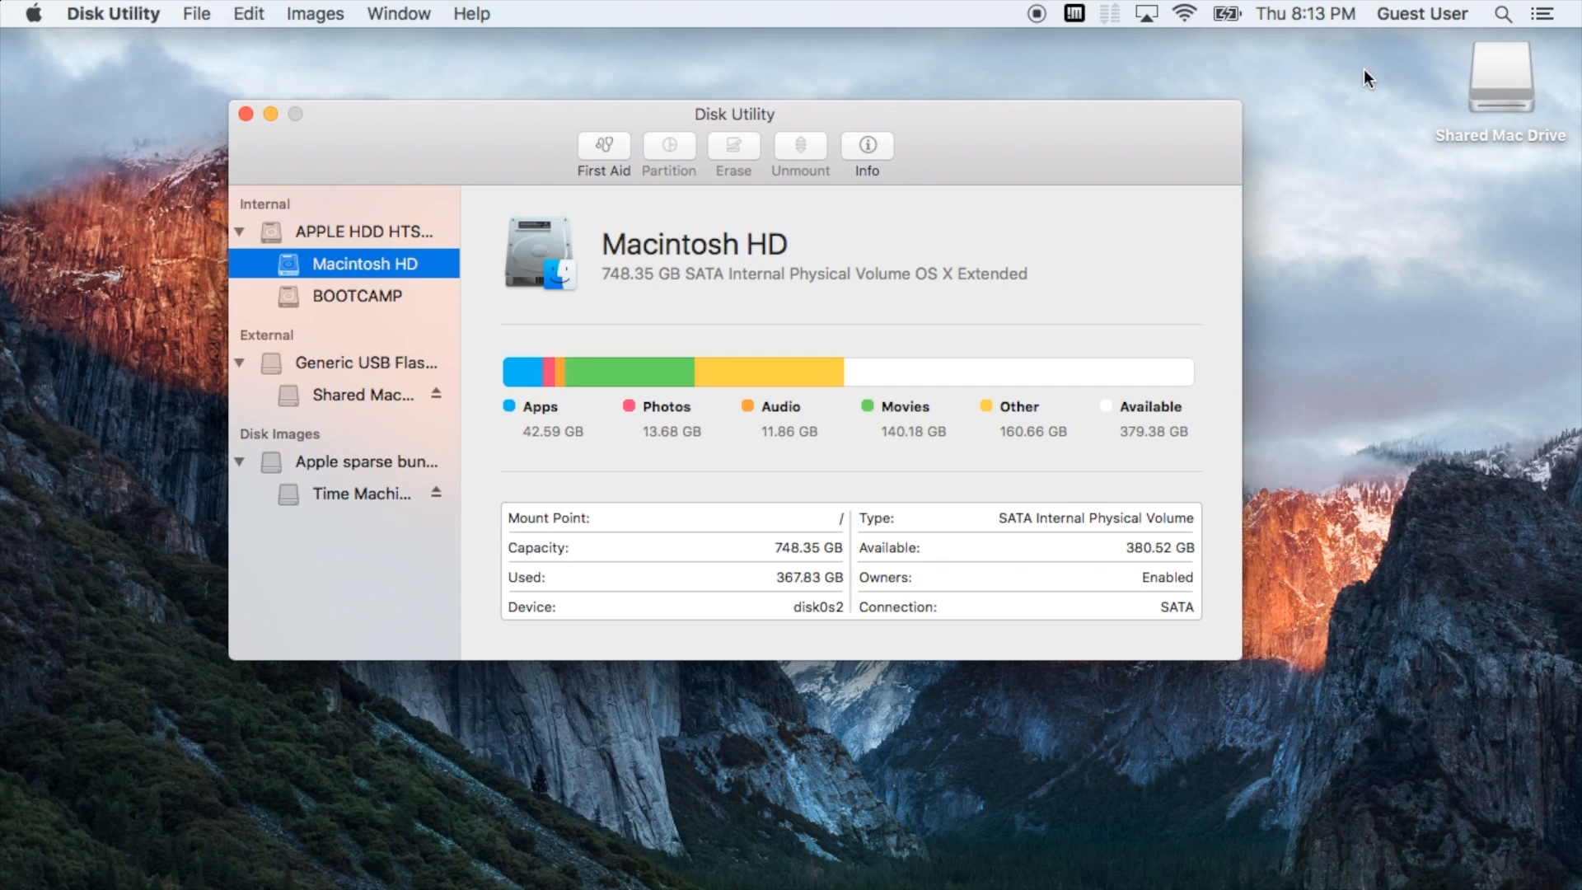
pyautogui.moveTo(627, 252)
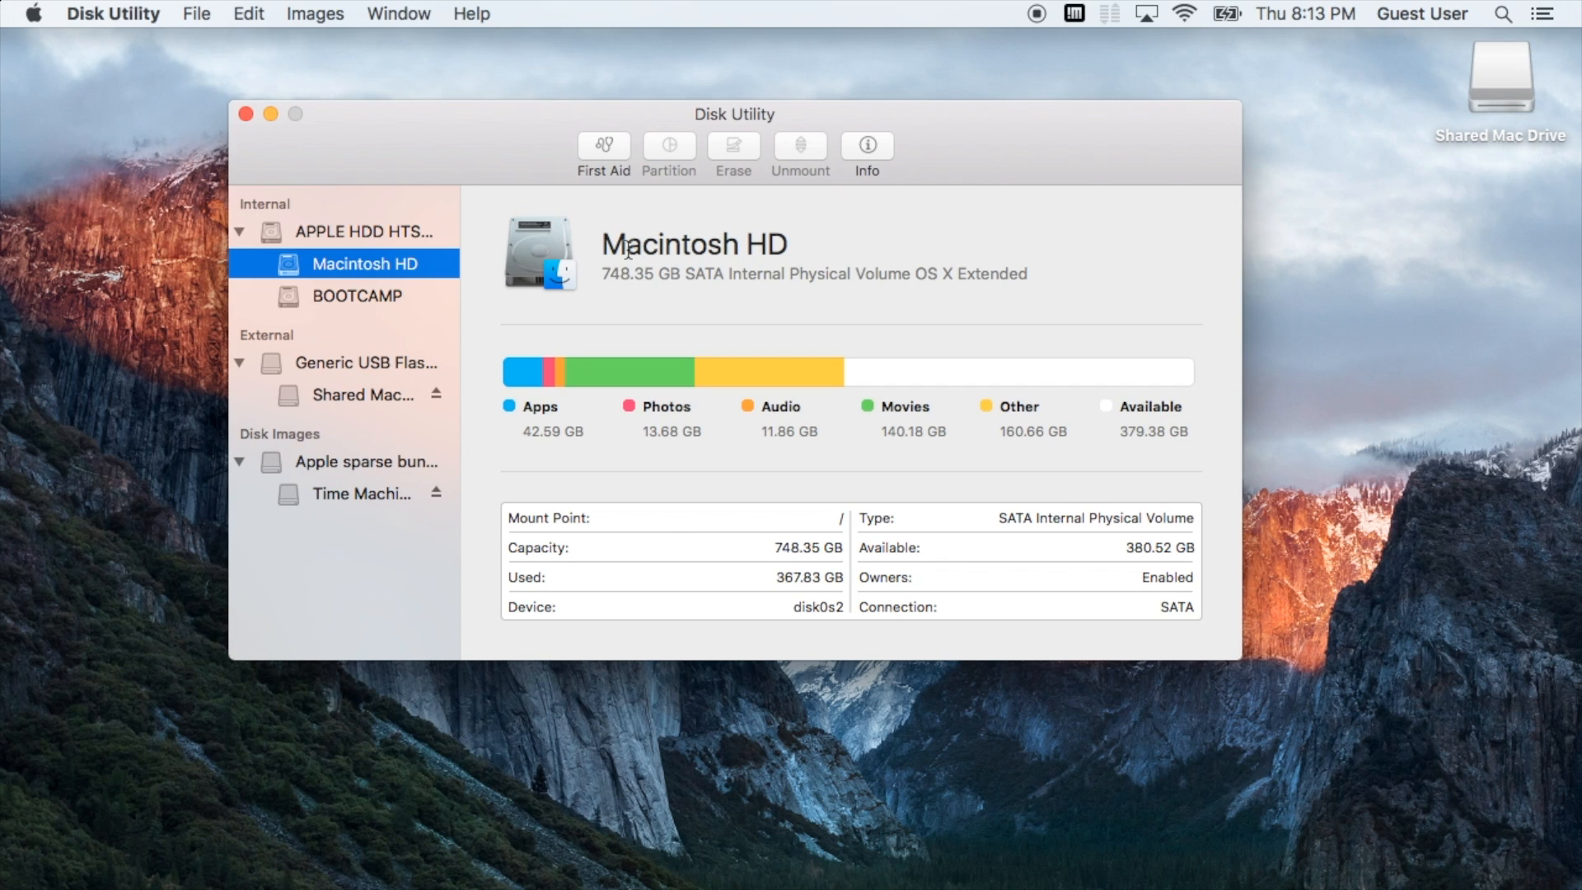
pyautogui.moveTo(415, 407)
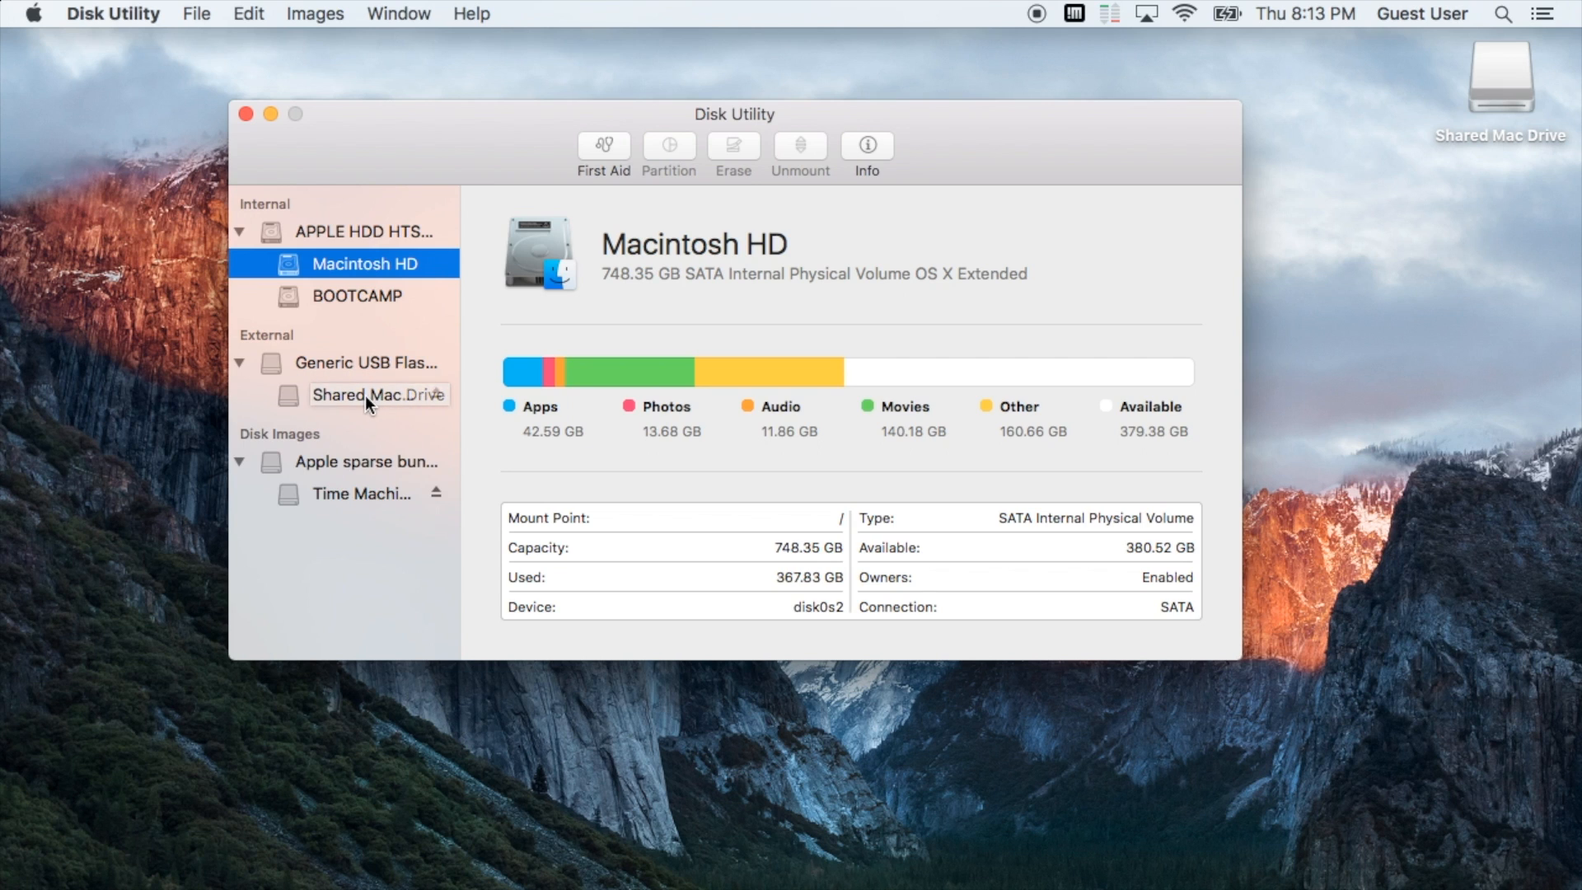
# Step: Select Generic USB Flash, then its Shared Mac Drive volume in the sidebar
pyautogui.click(338, 362)
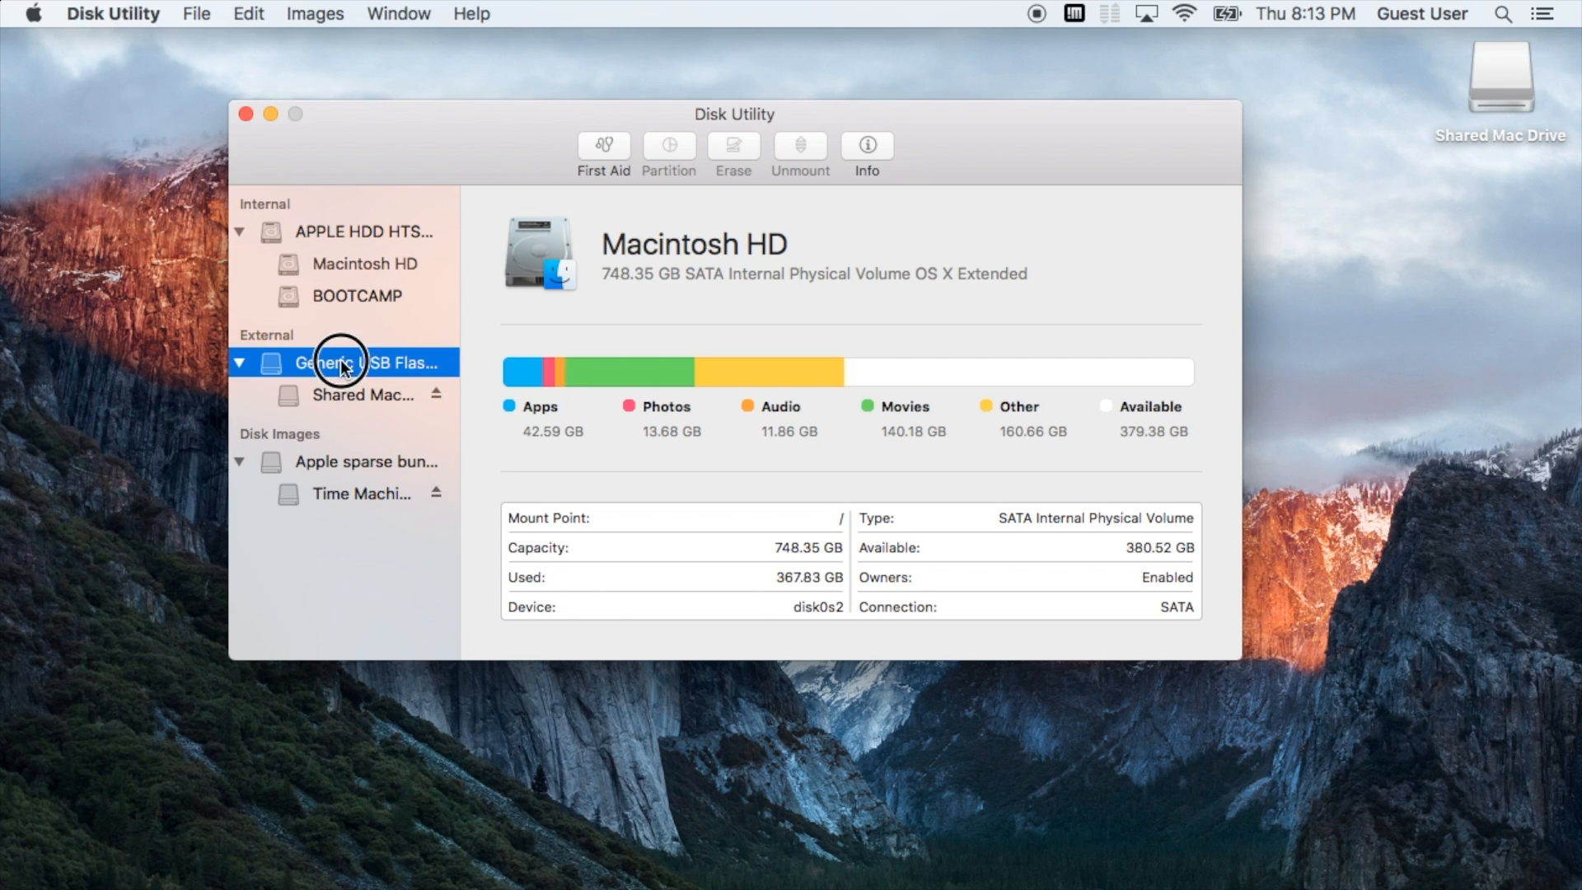
pyautogui.click(363, 394)
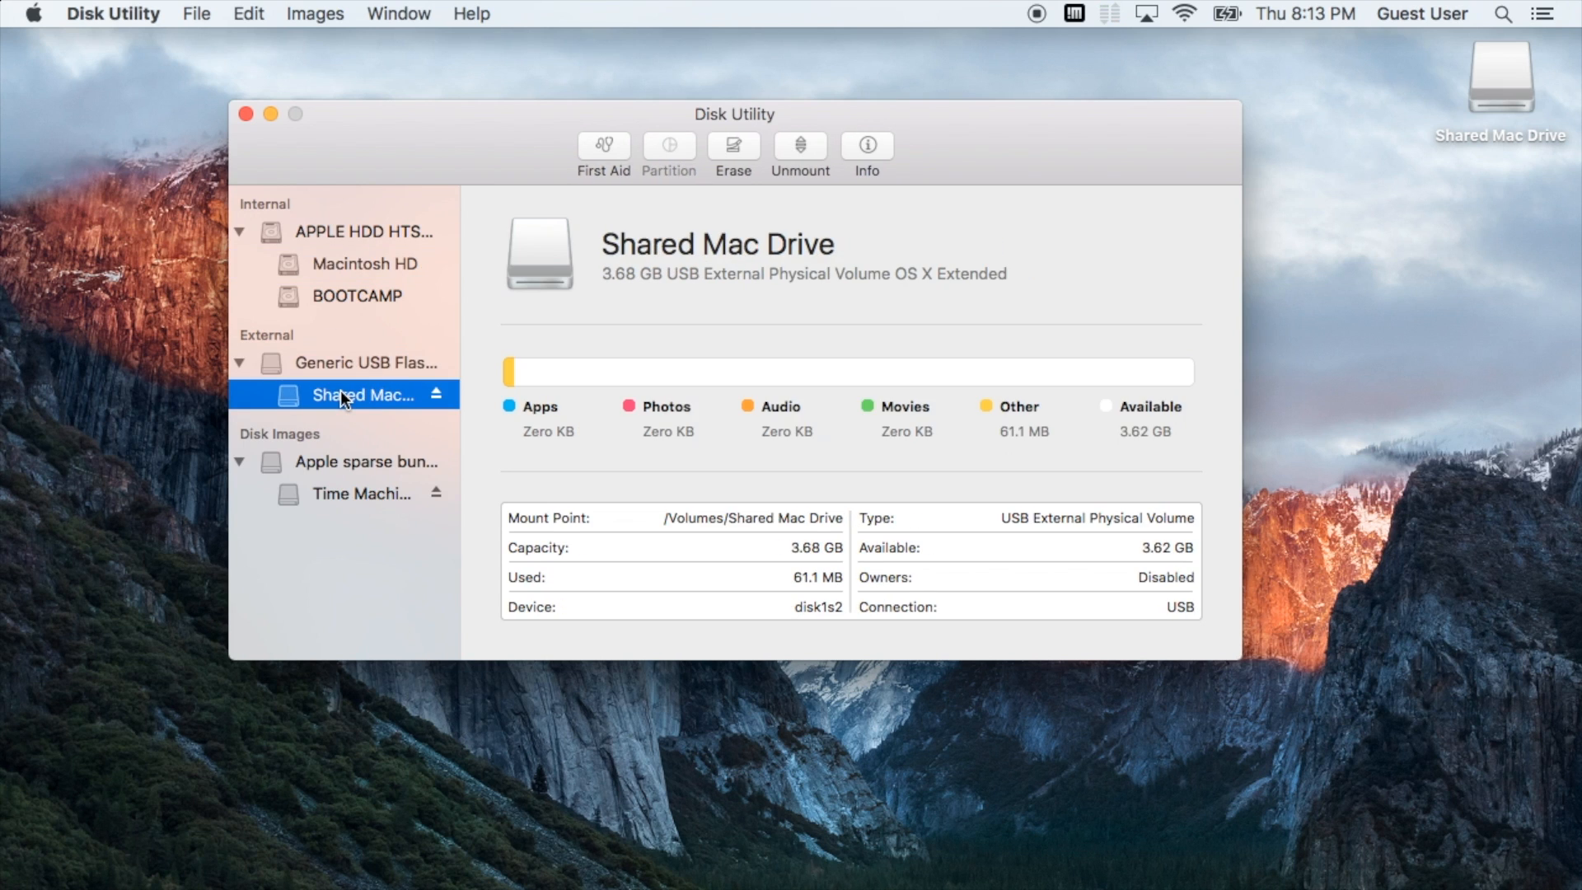
pyautogui.moveTo(392, 337)
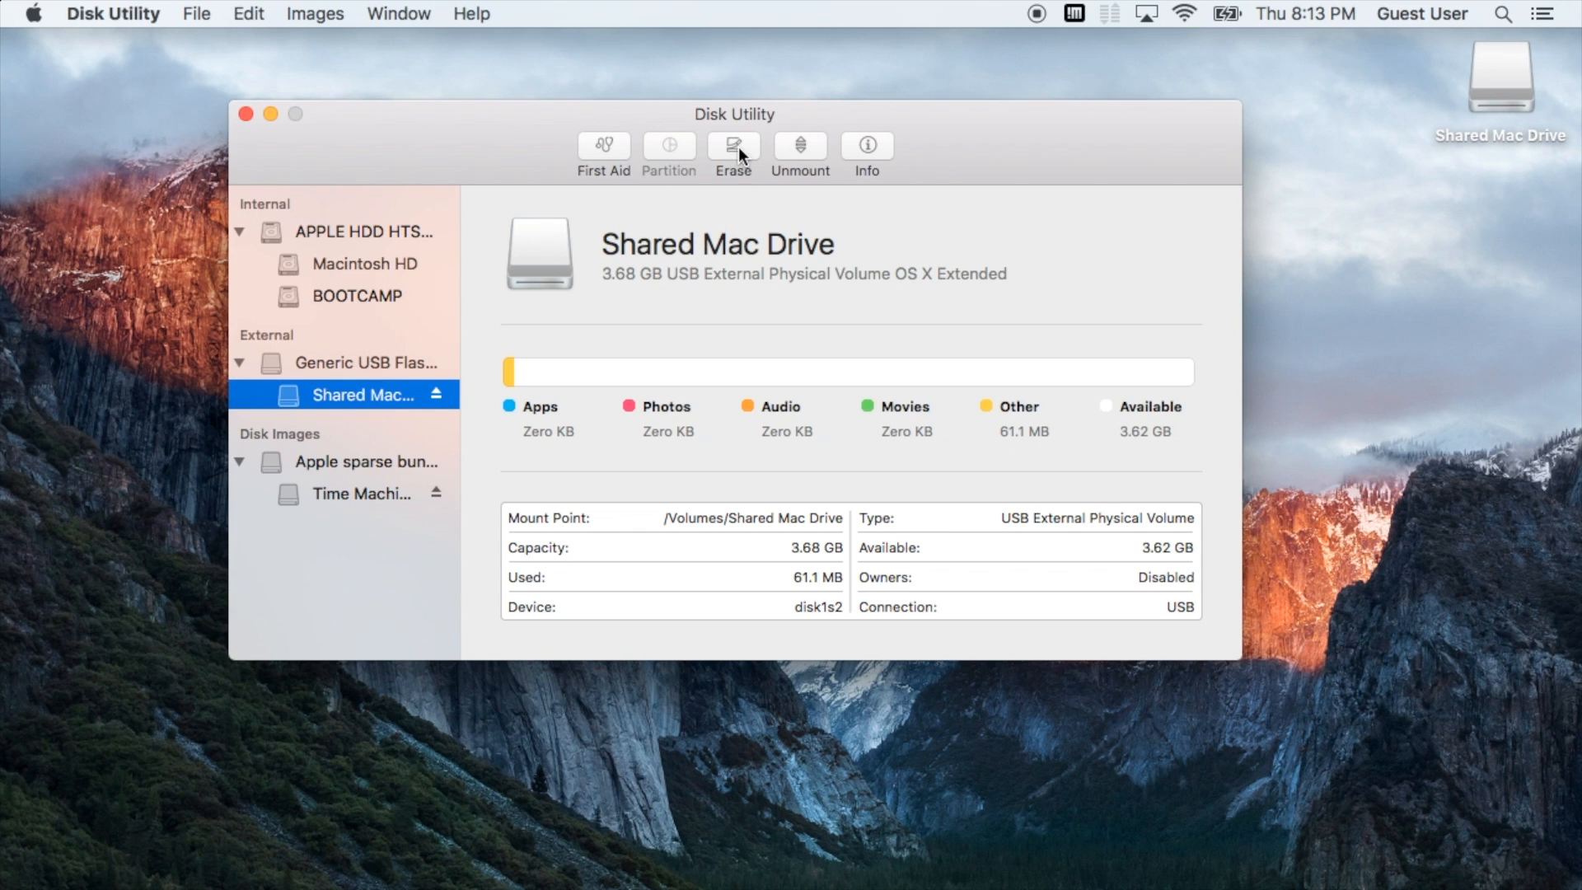
# Step: Prepare Erase with name 'Seagate Backup+ Desk Media' and OS X Extended (Journaled) format
pyautogui.click(734, 145)
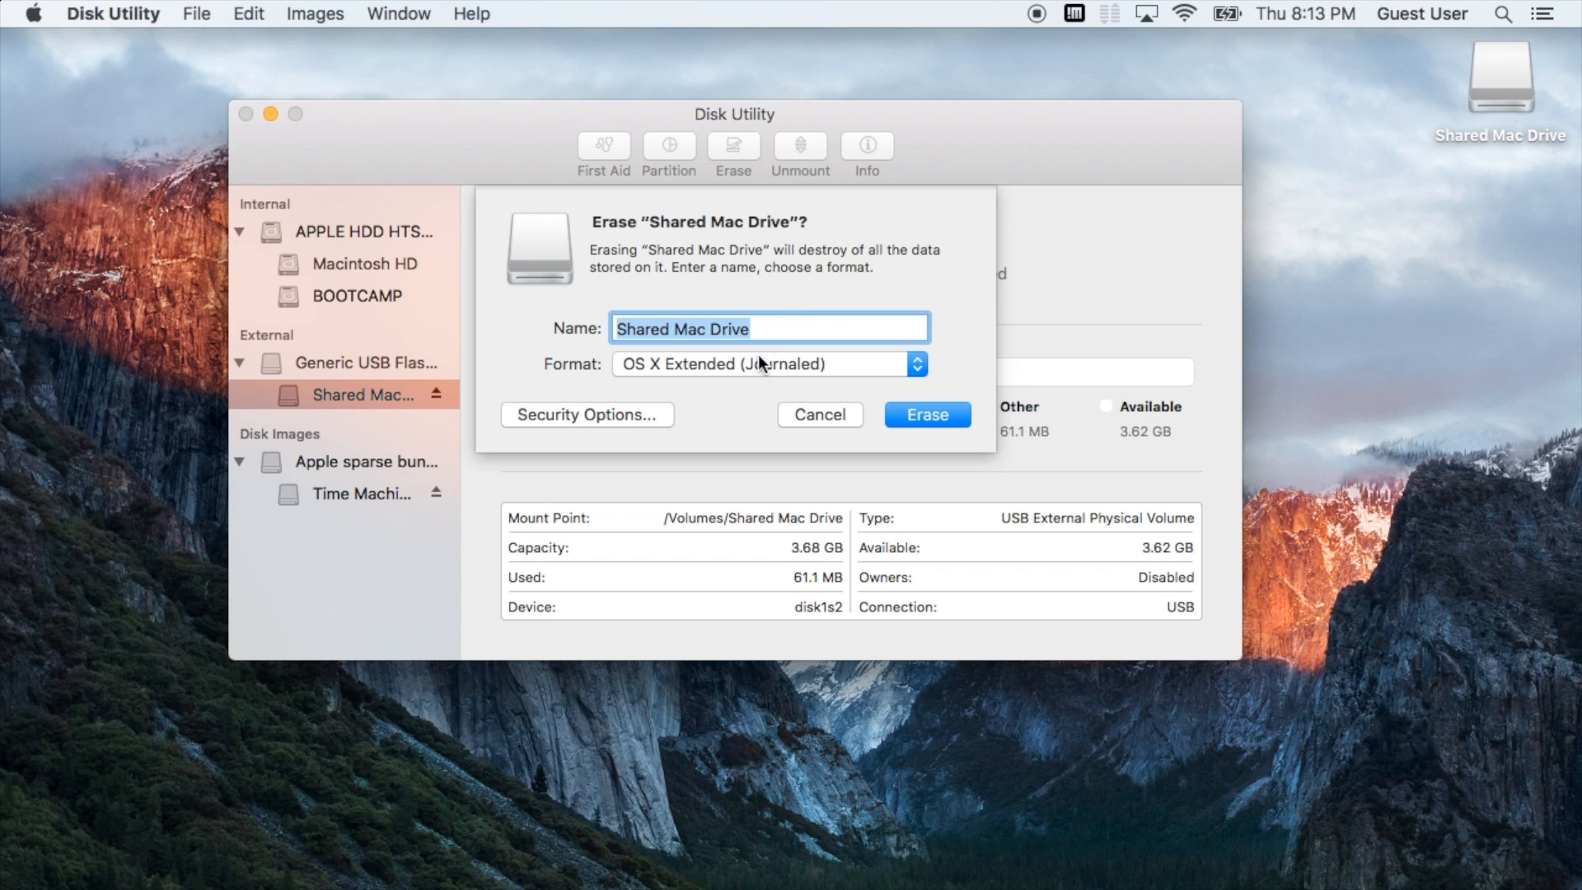
pyautogui.write('Seagate Ba')
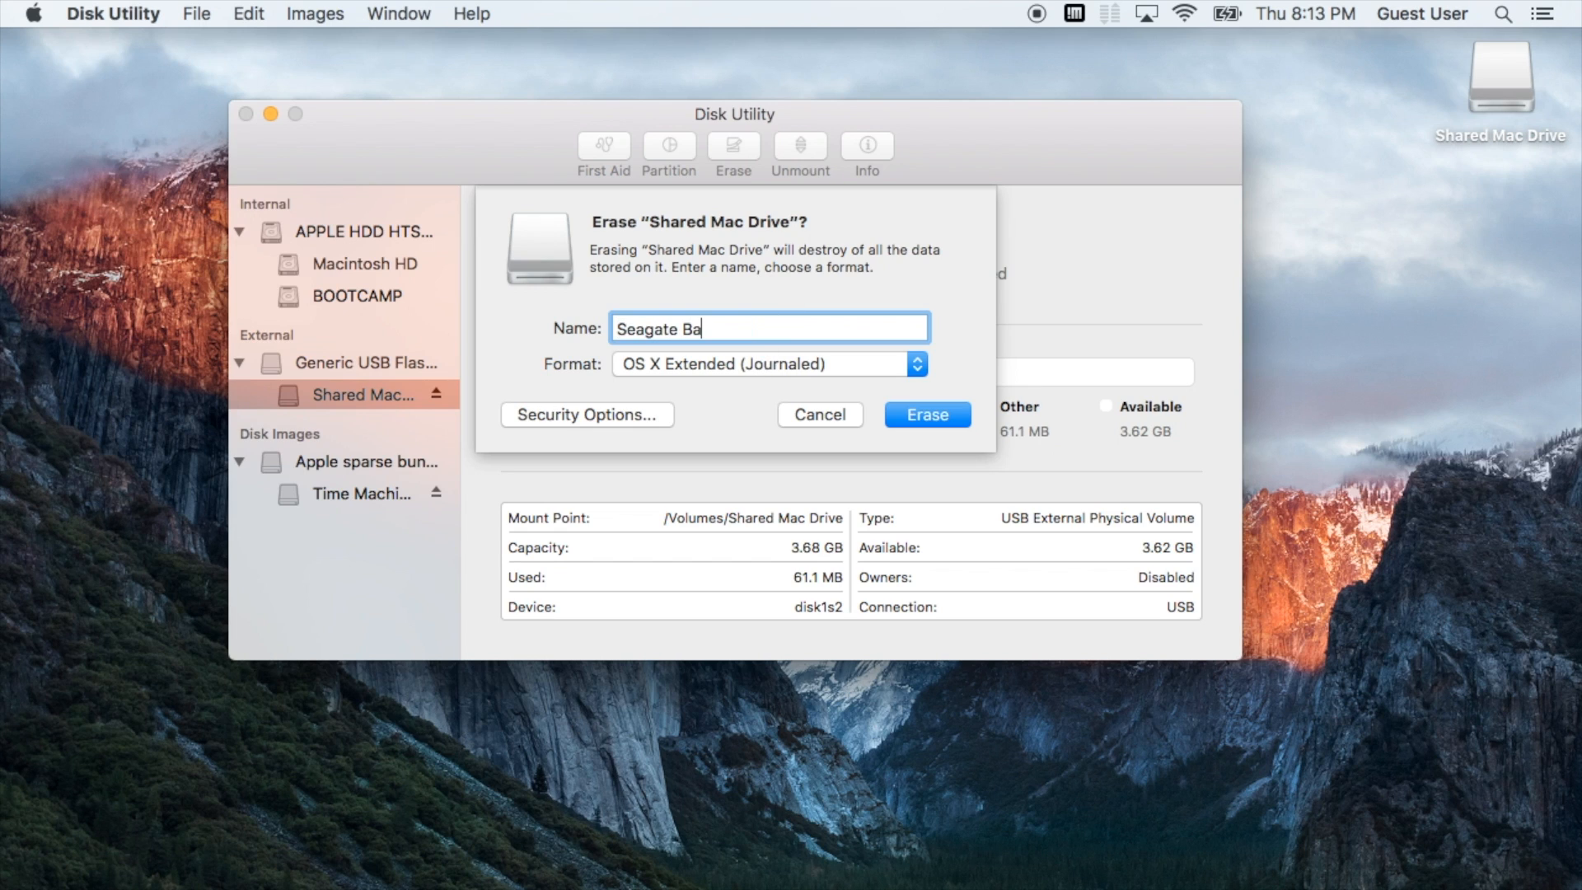
pyautogui.write('ckup P')
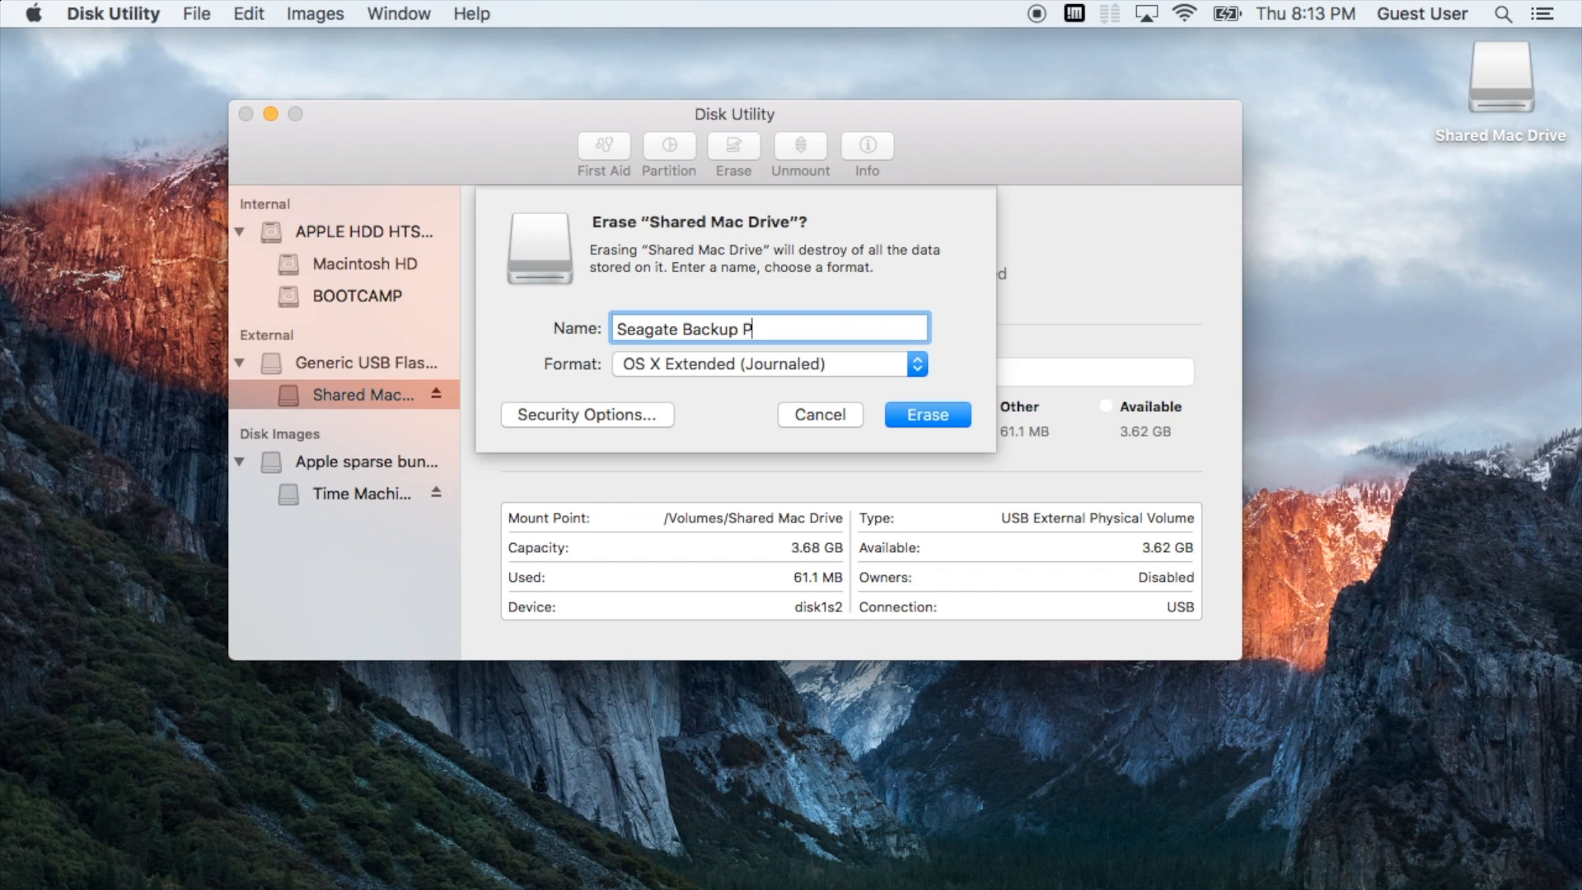
pyautogui.press('Backspace')
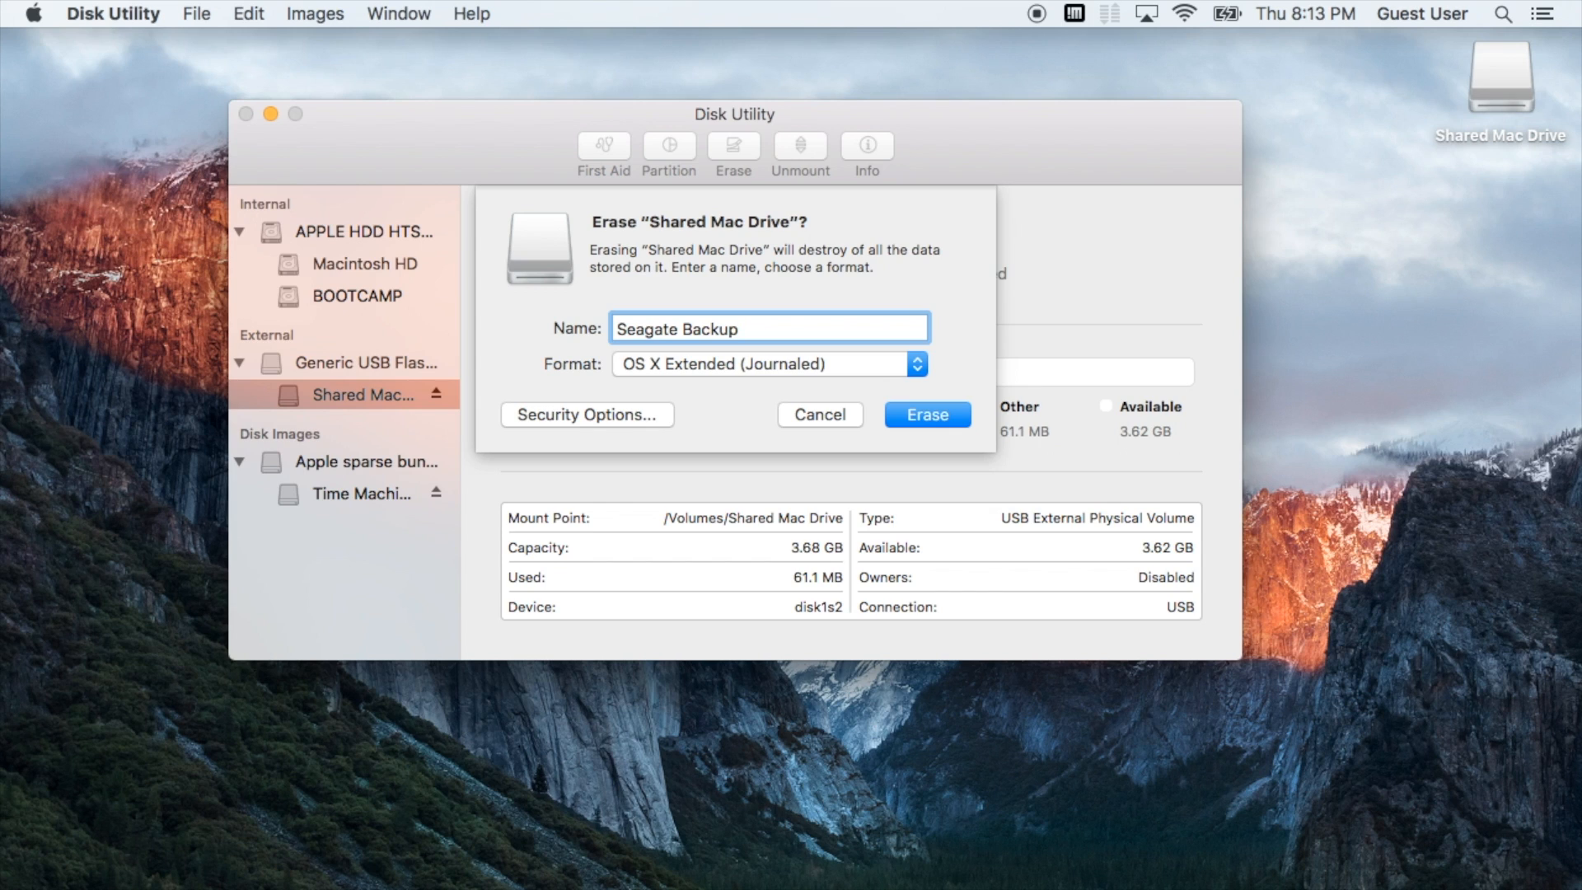
pyautogui.write('+ Desk Me')
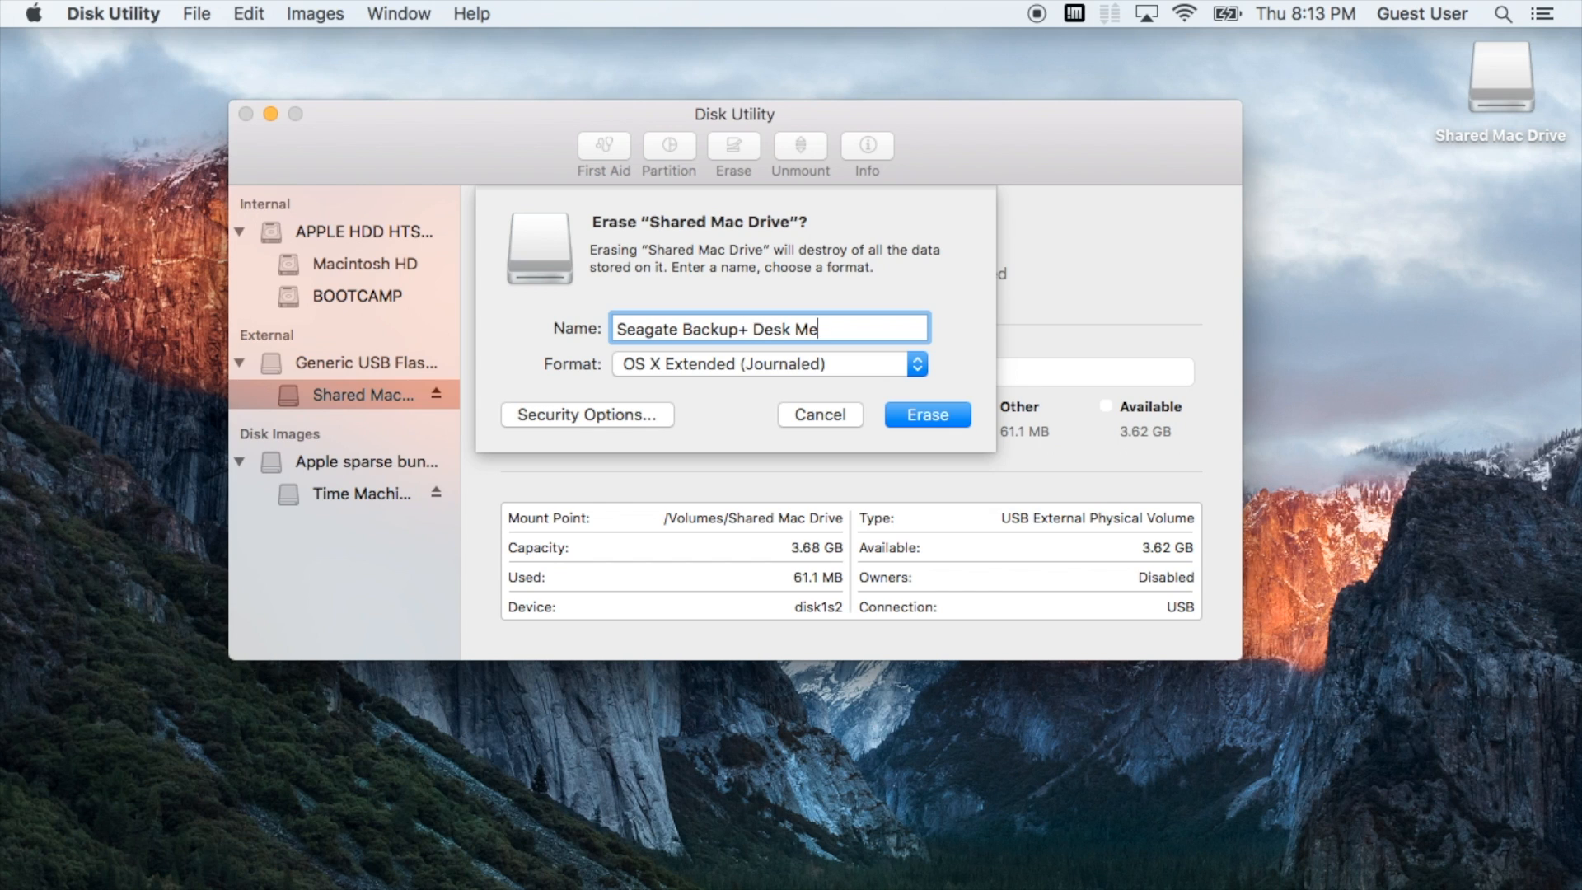
pyautogui.write('dia')
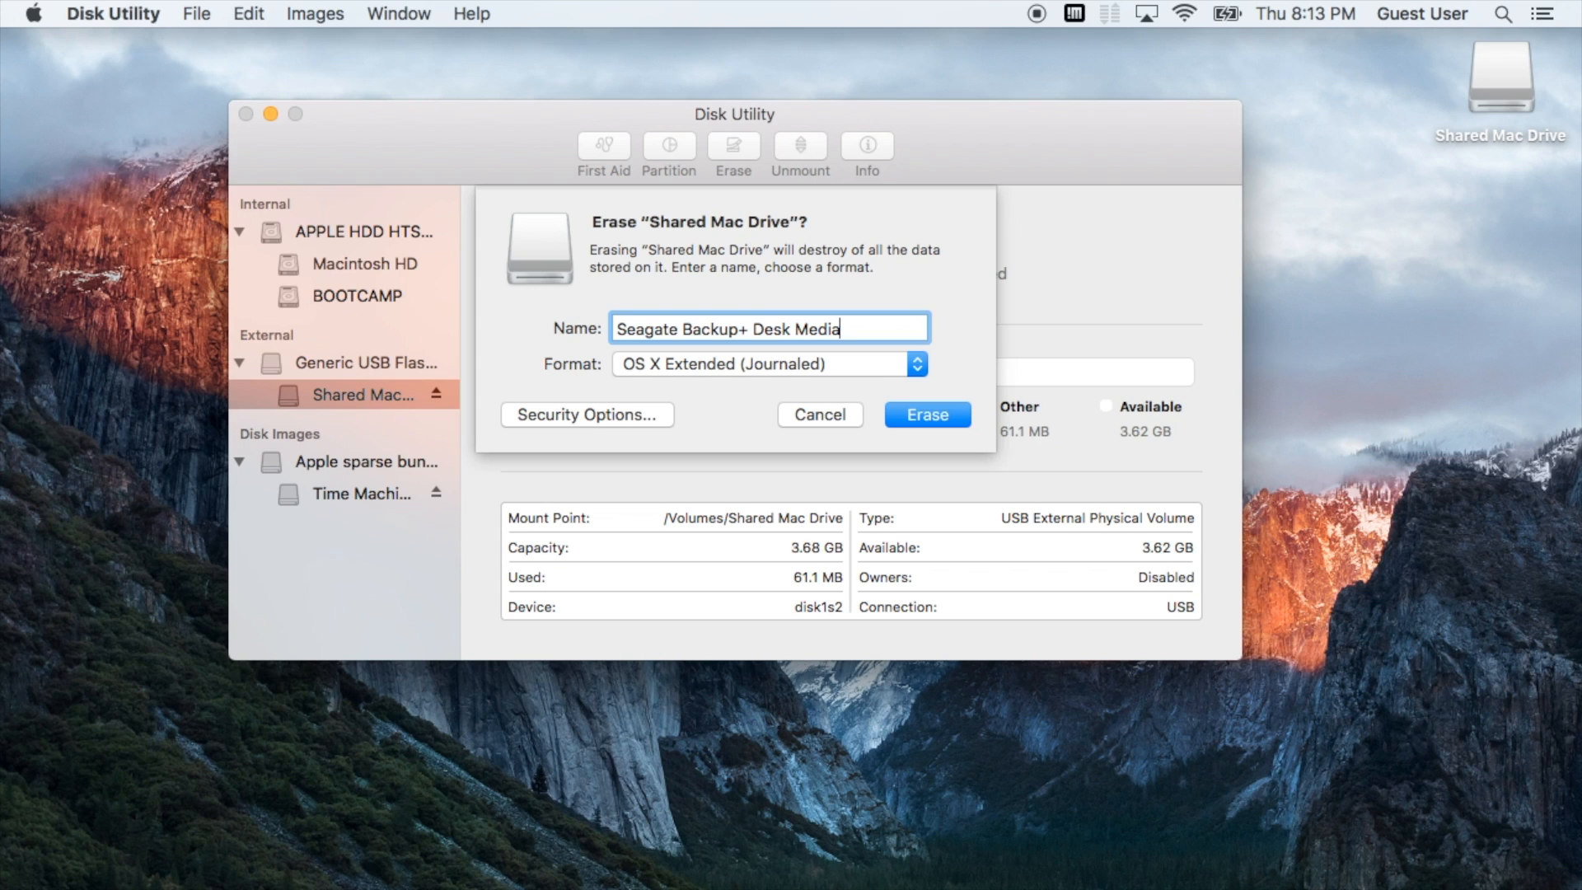
pyautogui.click(769, 365)
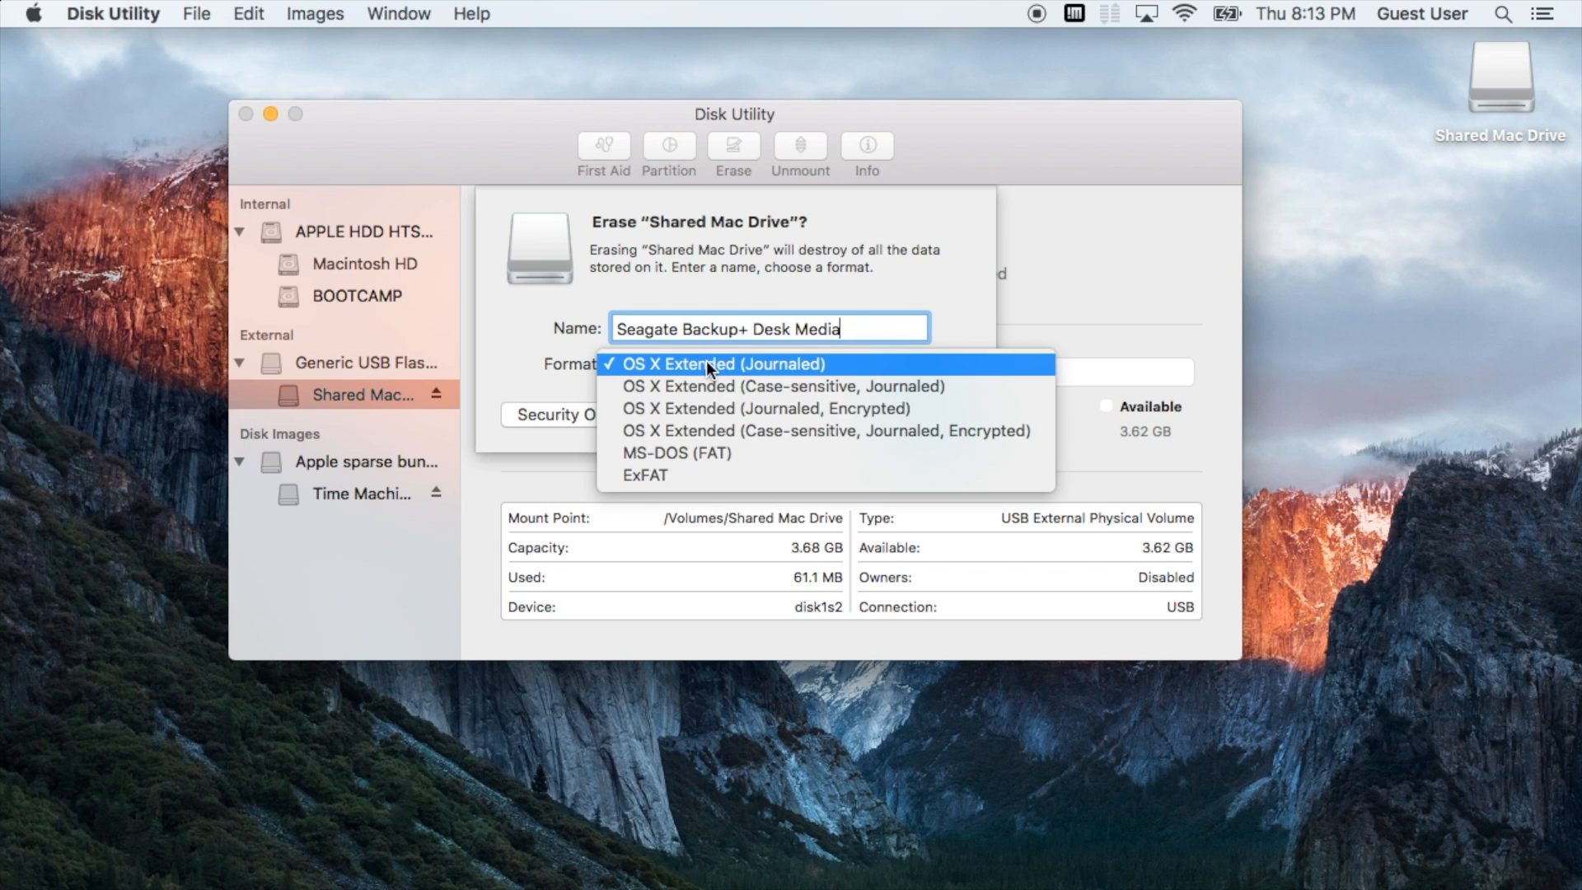
pyautogui.click(718, 364)
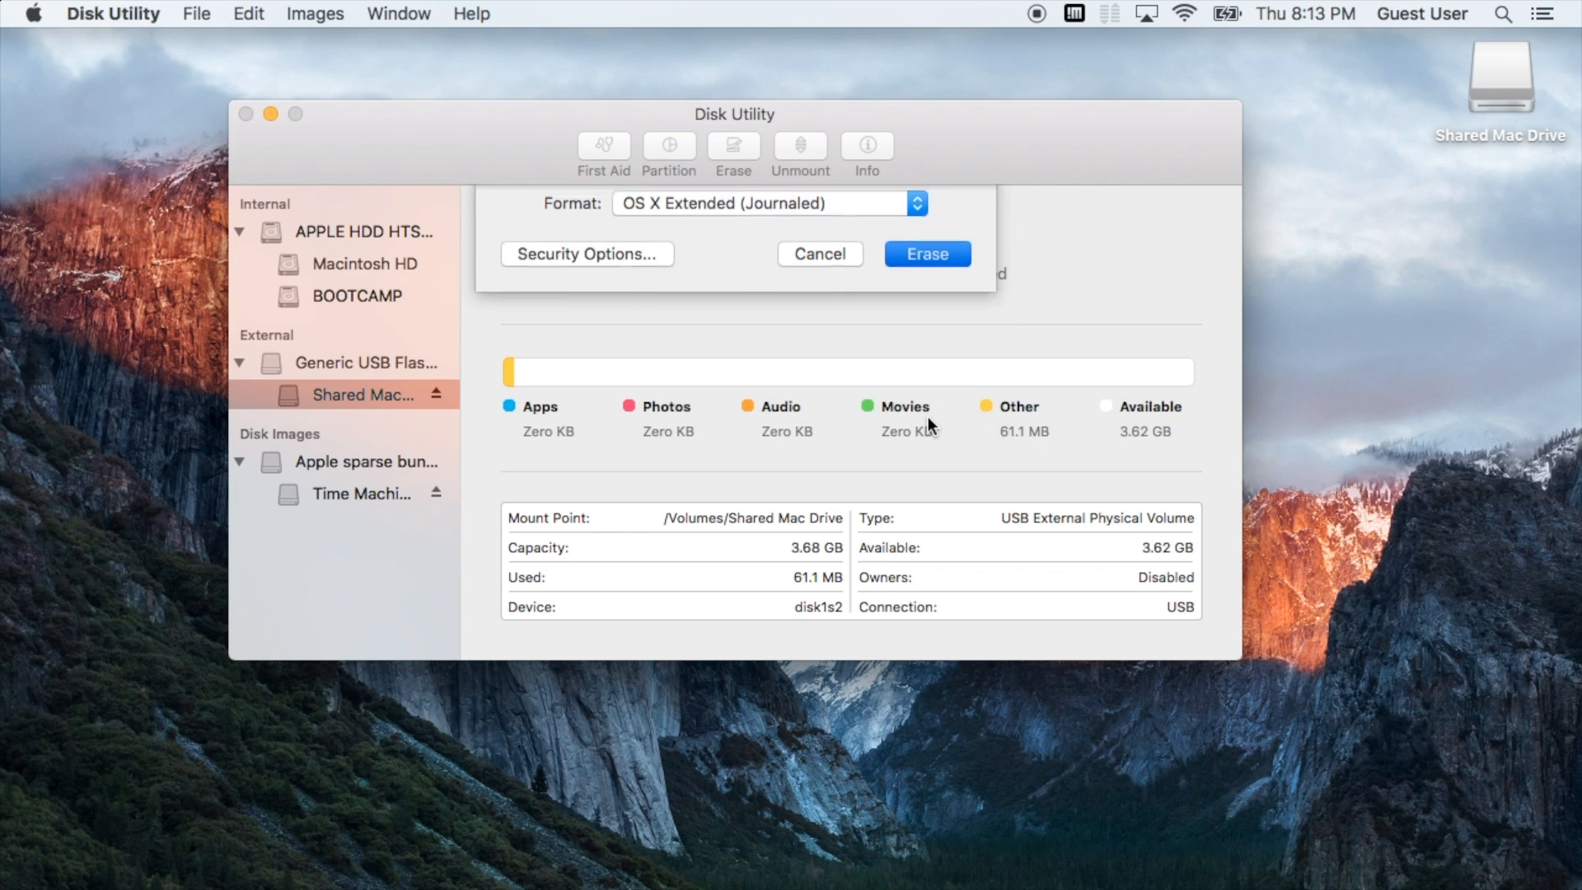
# Step: Confirm the erase and dismiss the completion report once finished
pyautogui.click(927, 254)
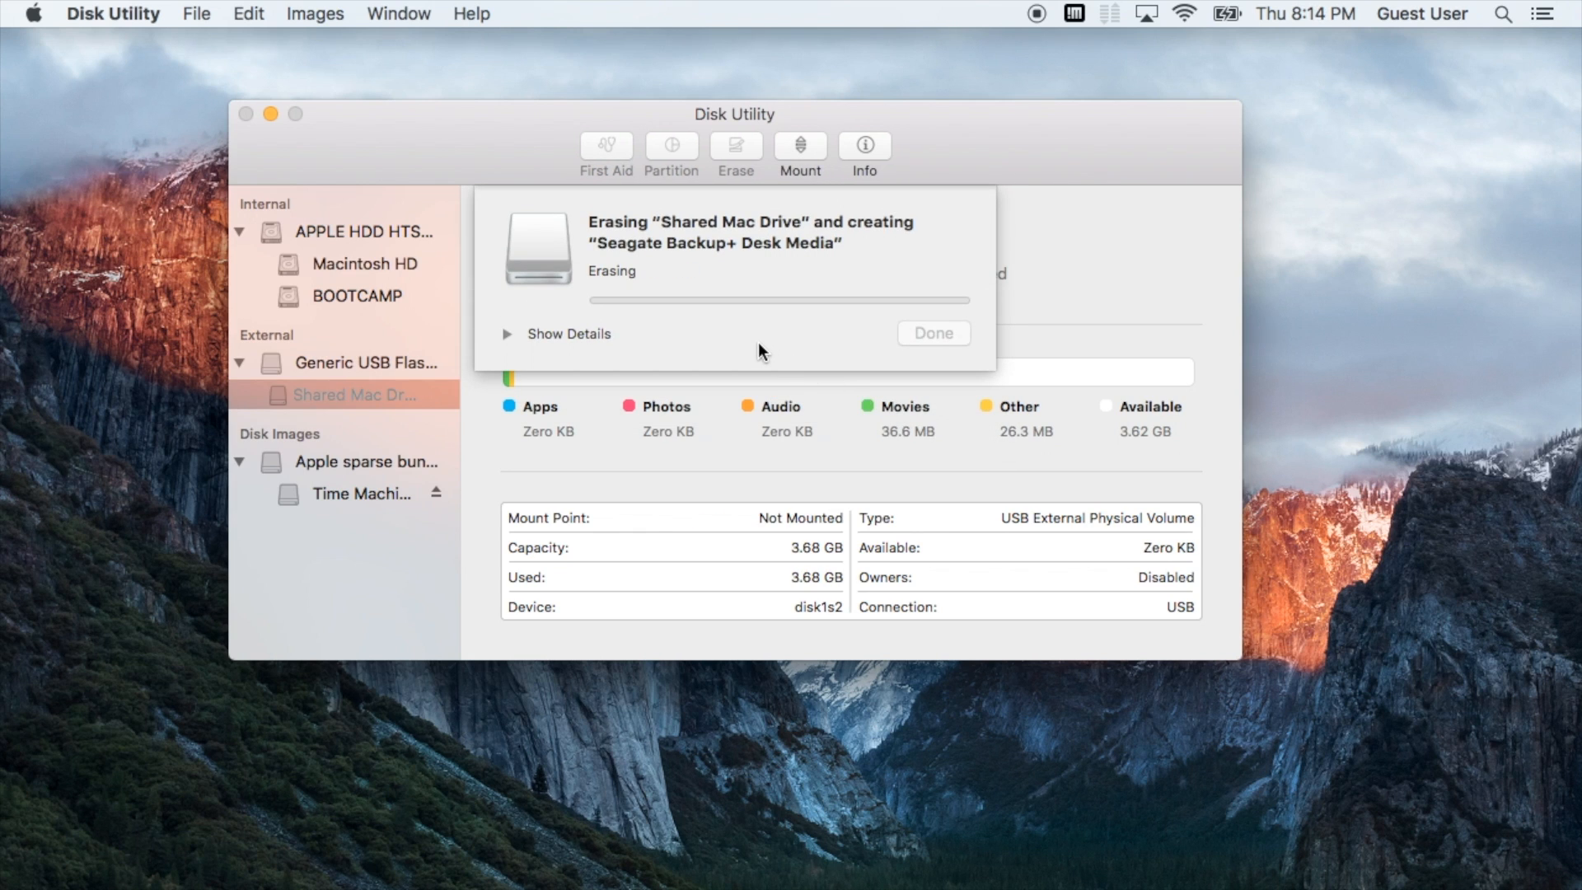
pyautogui.moveTo(648, 293)
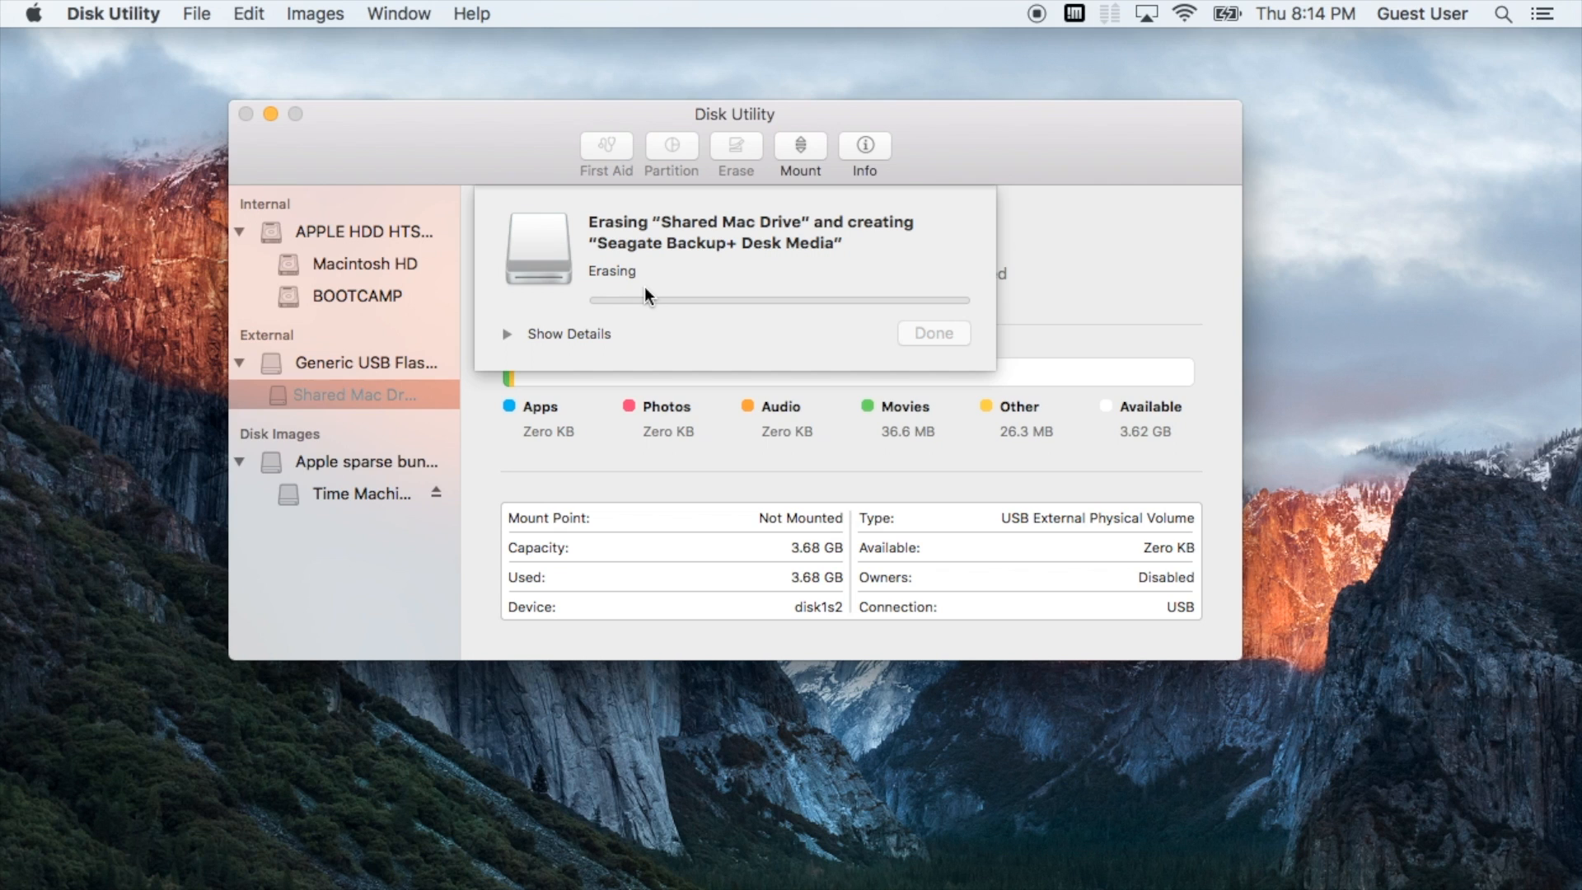
pyautogui.moveTo(659, 269)
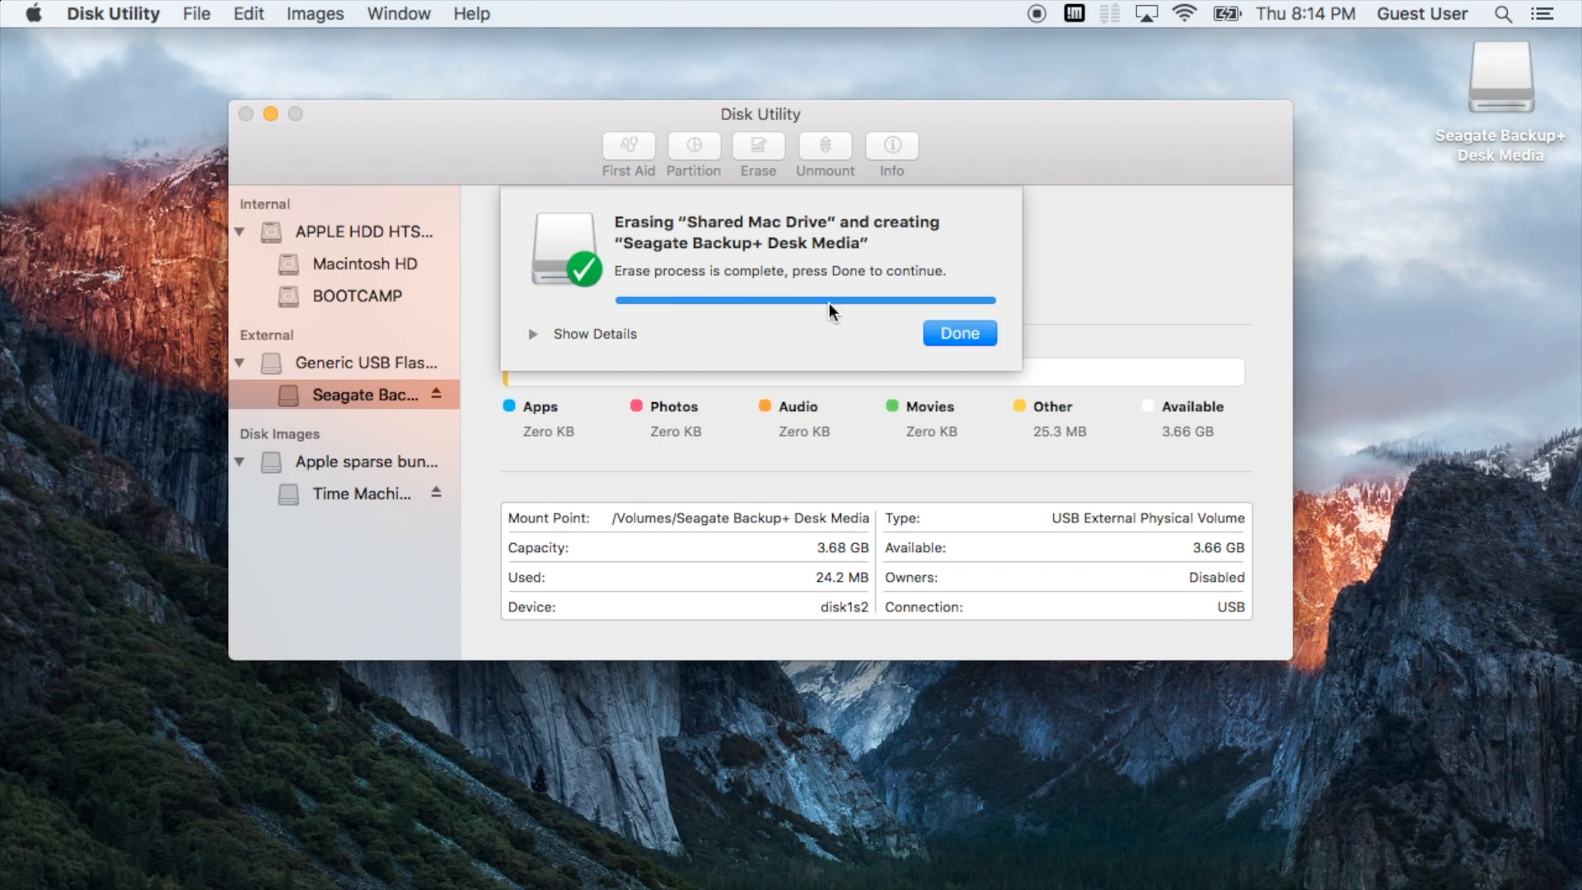
pyautogui.click(960, 332)
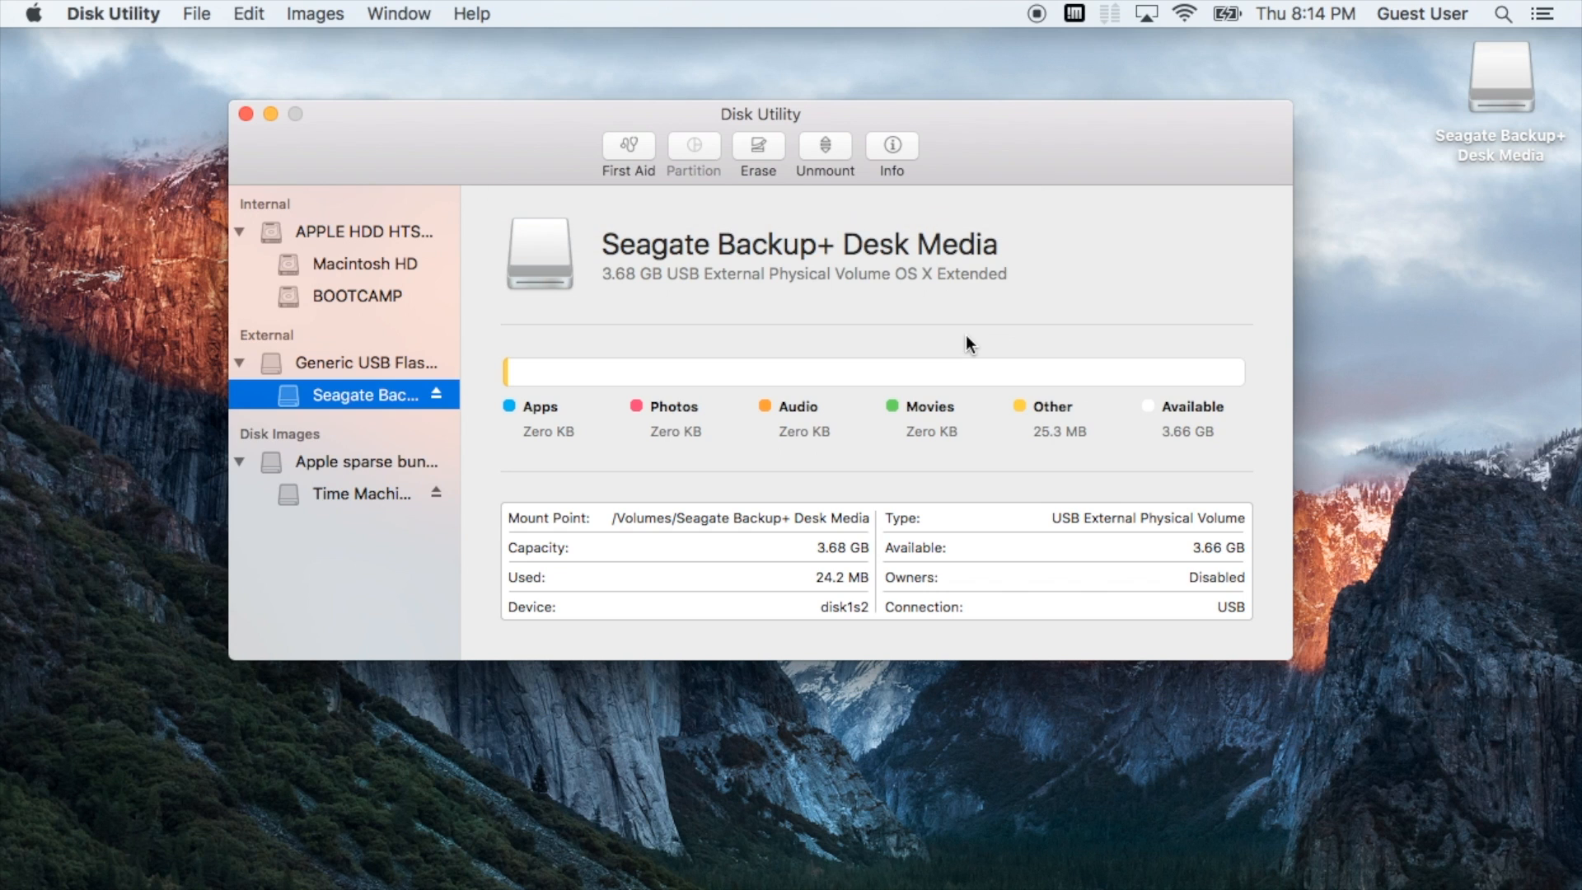
pyautogui.moveTo(454, 399)
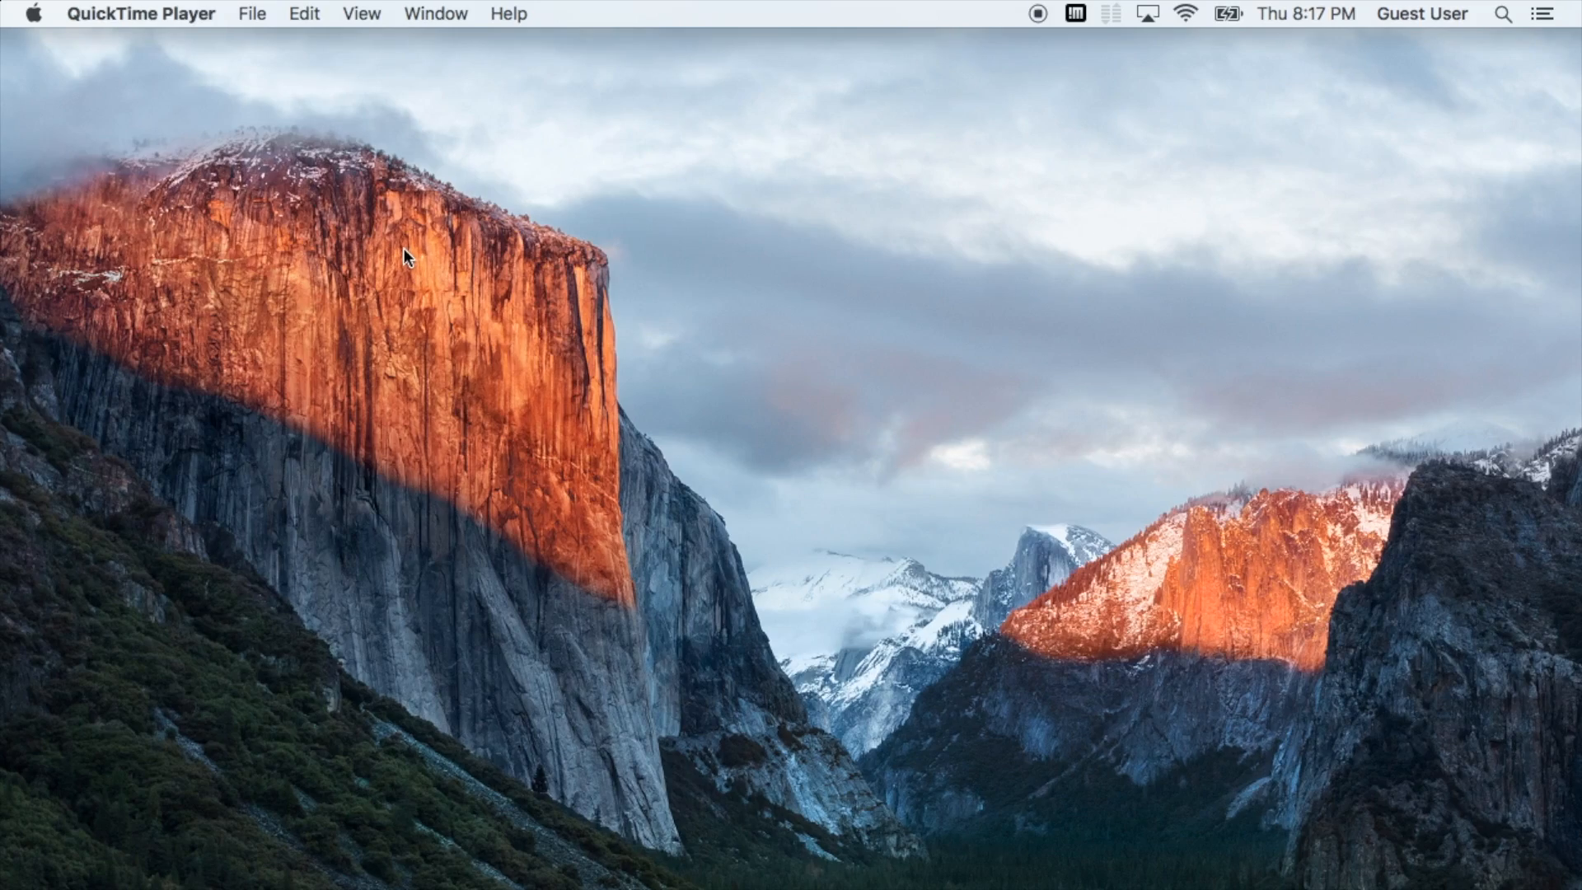
pyautogui.moveTo(535, 312)
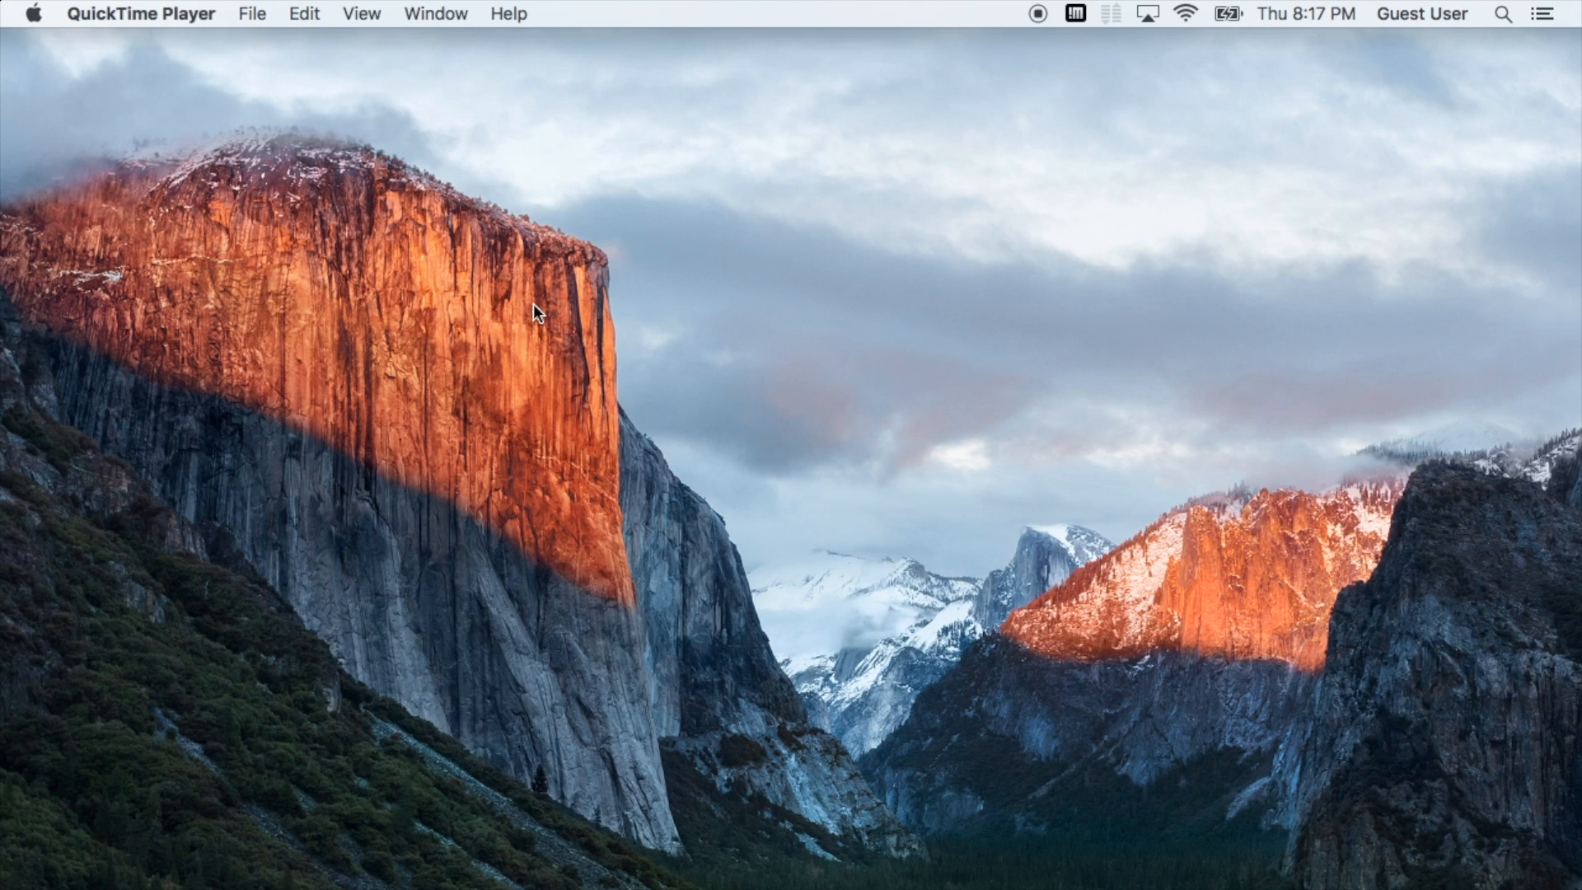
pyautogui.moveTo(444, 528)
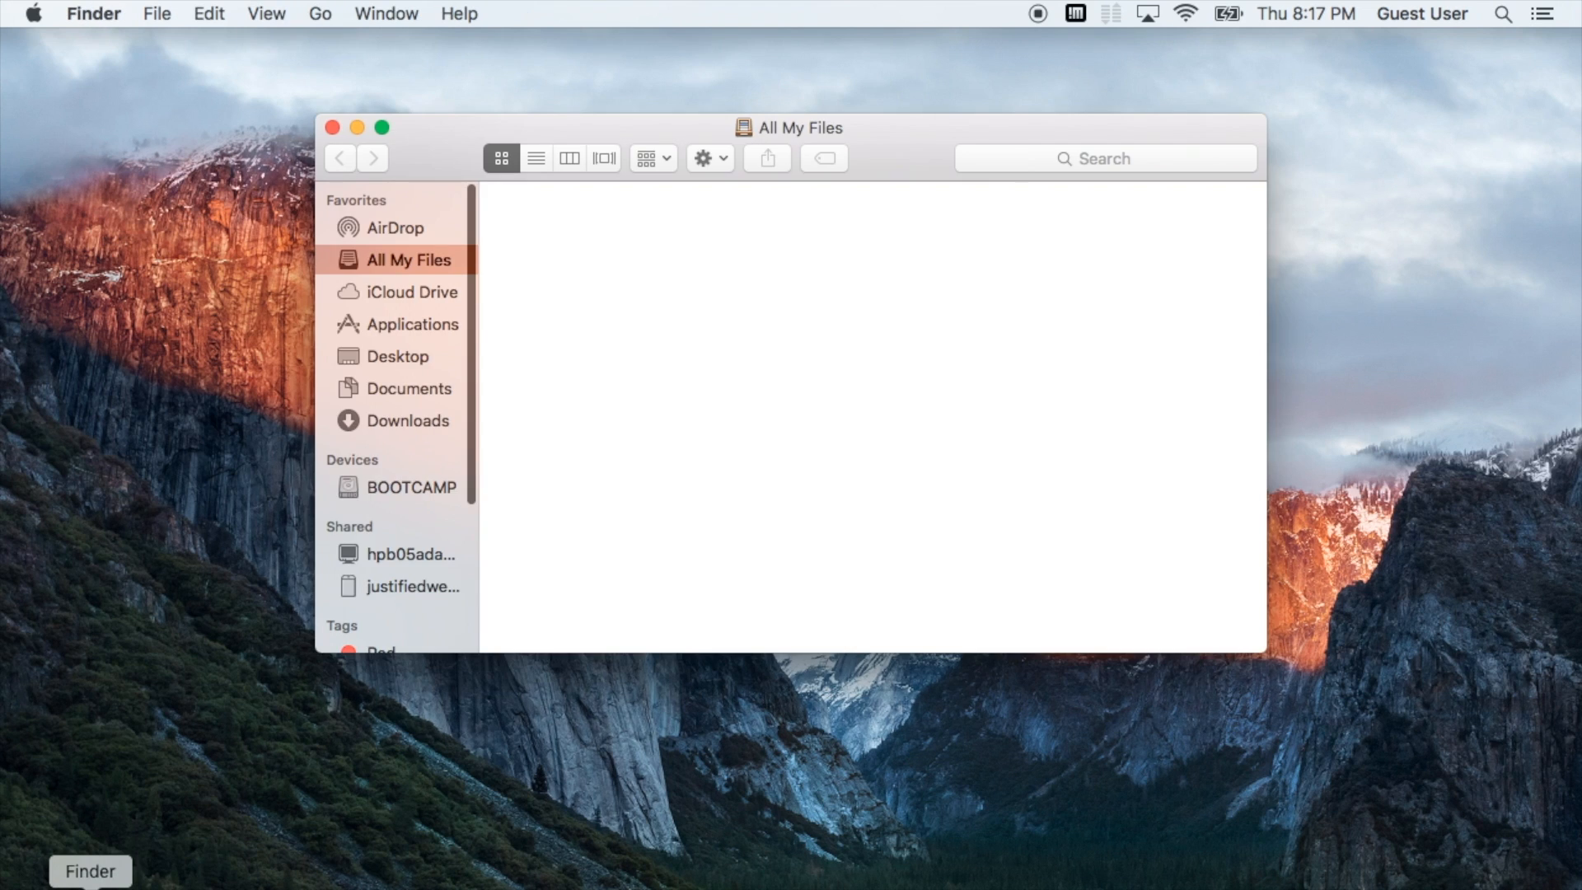
# Step: Scroll the Finder sidebar and open the Finder application menu
pyautogui.scroll(-3)
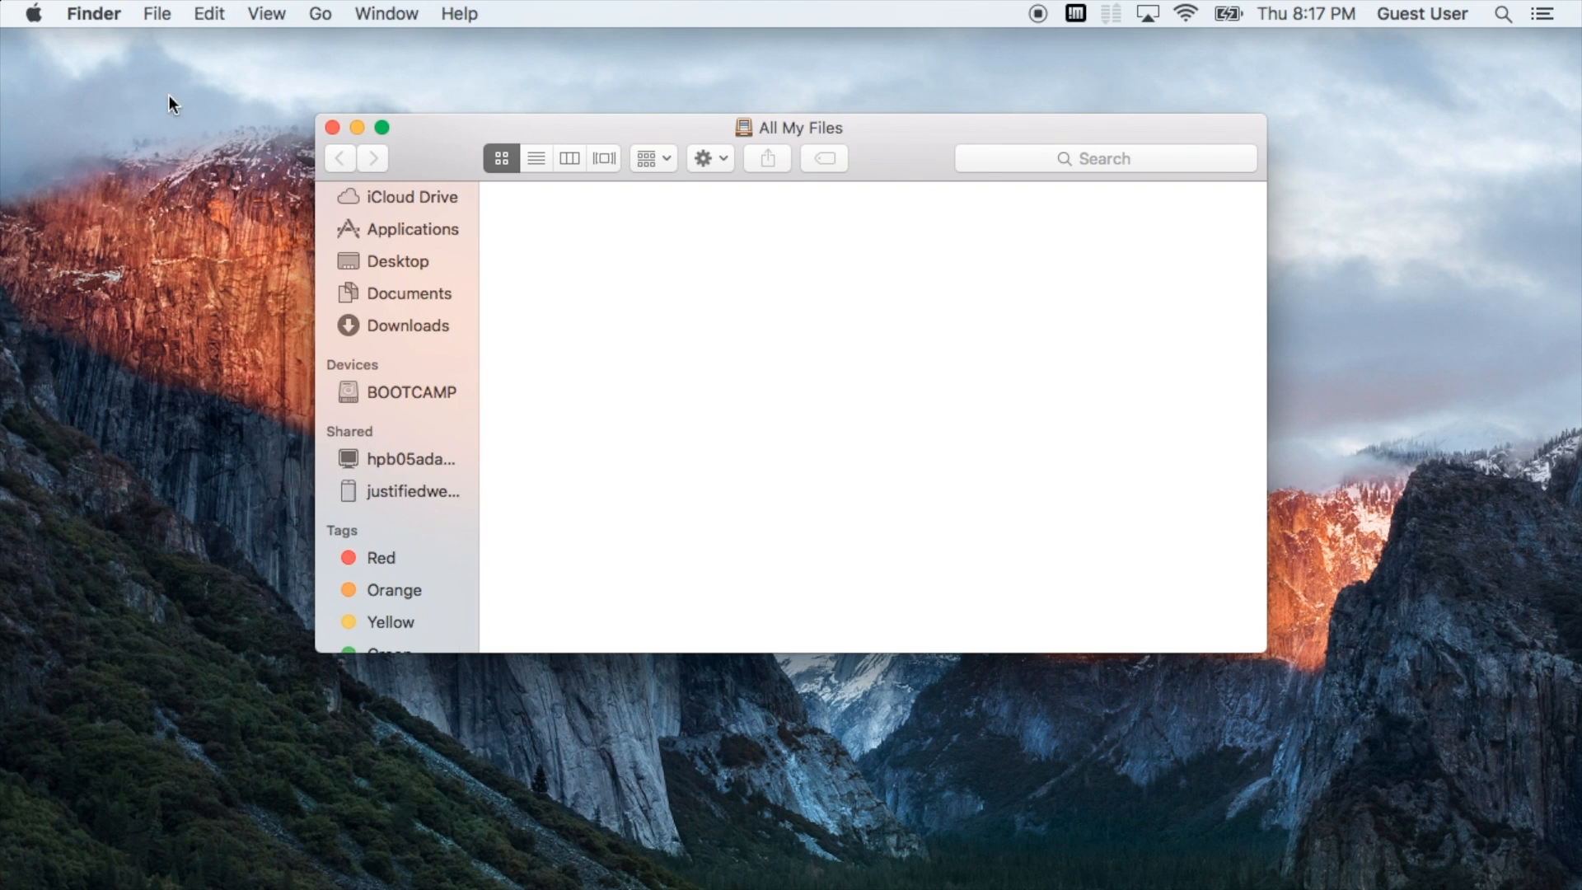
pyautogui.click(93, 14)
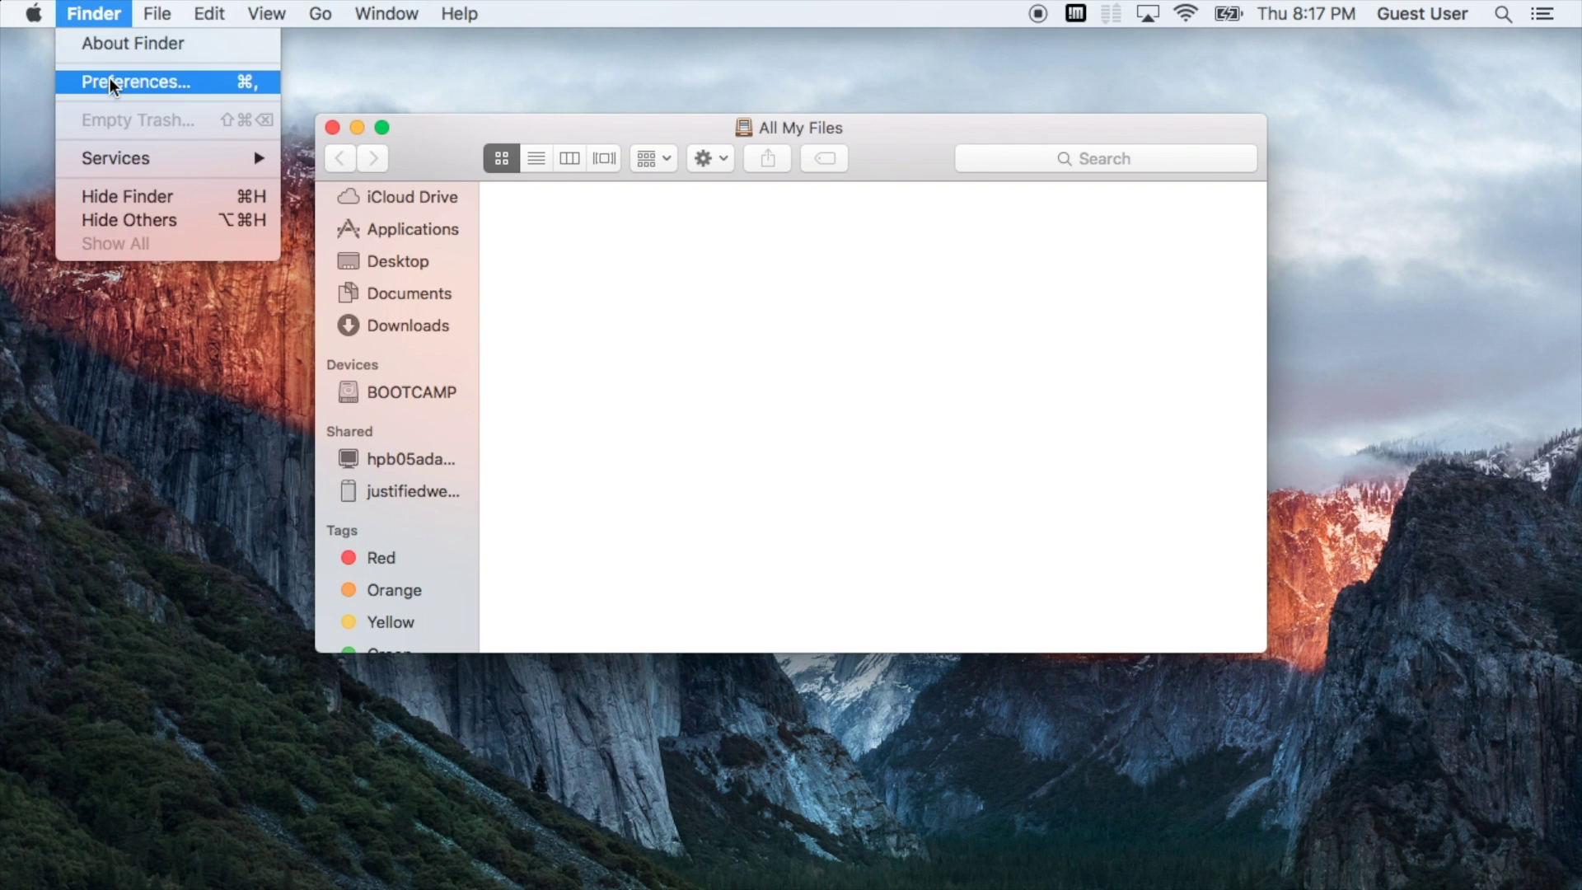
# Step: Open Finder Preferences and view the Advanced and Sidebar settings
pyautogui.click(136, 82)
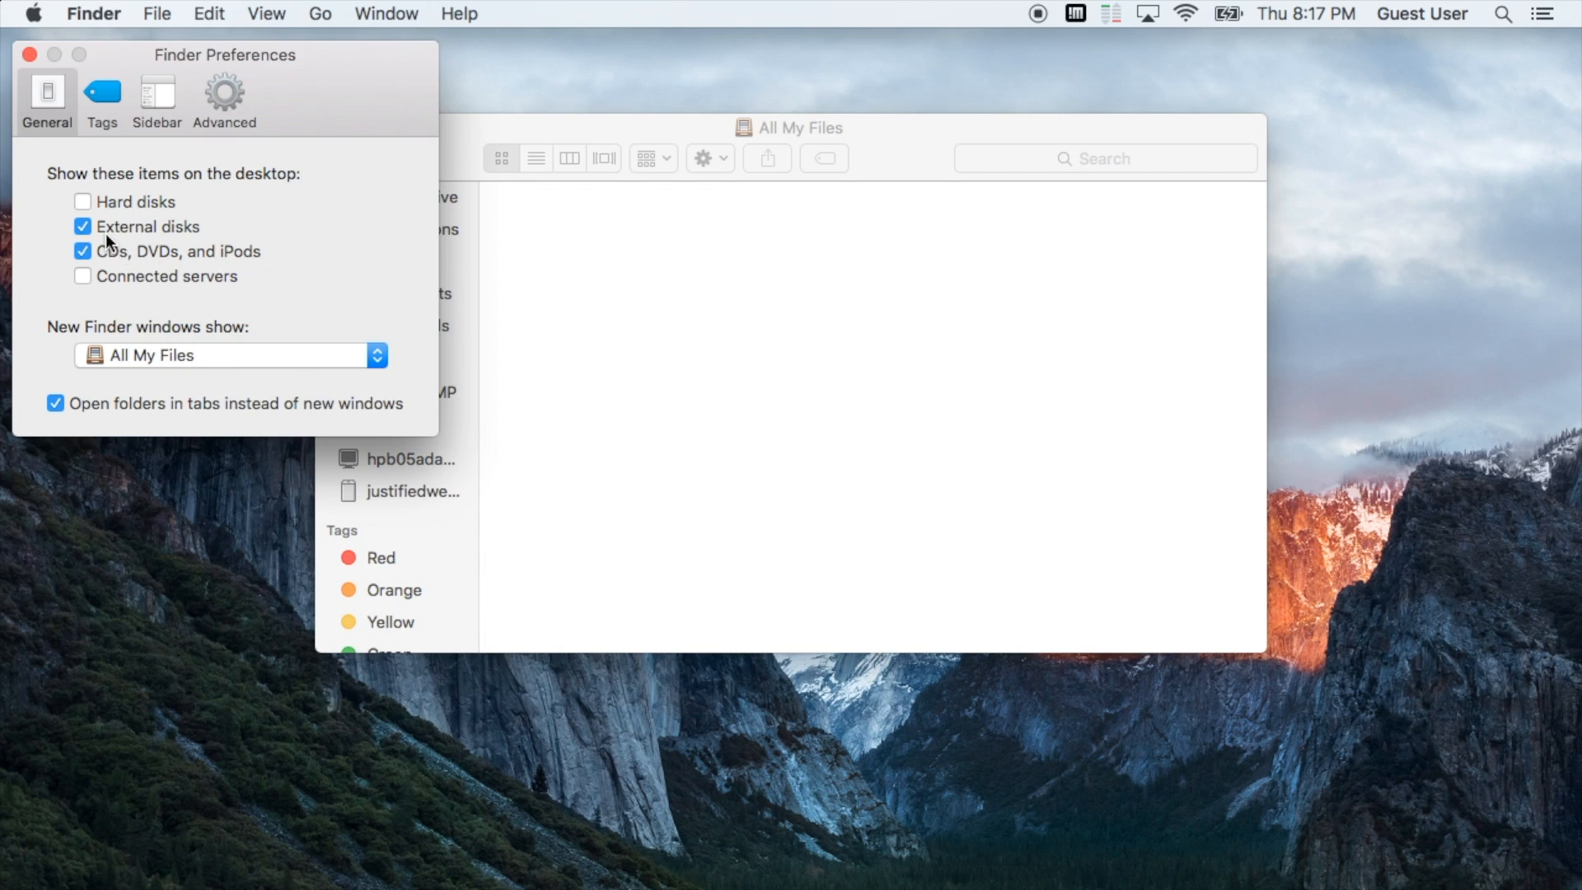
pyautogui.moveTo(100, 271)
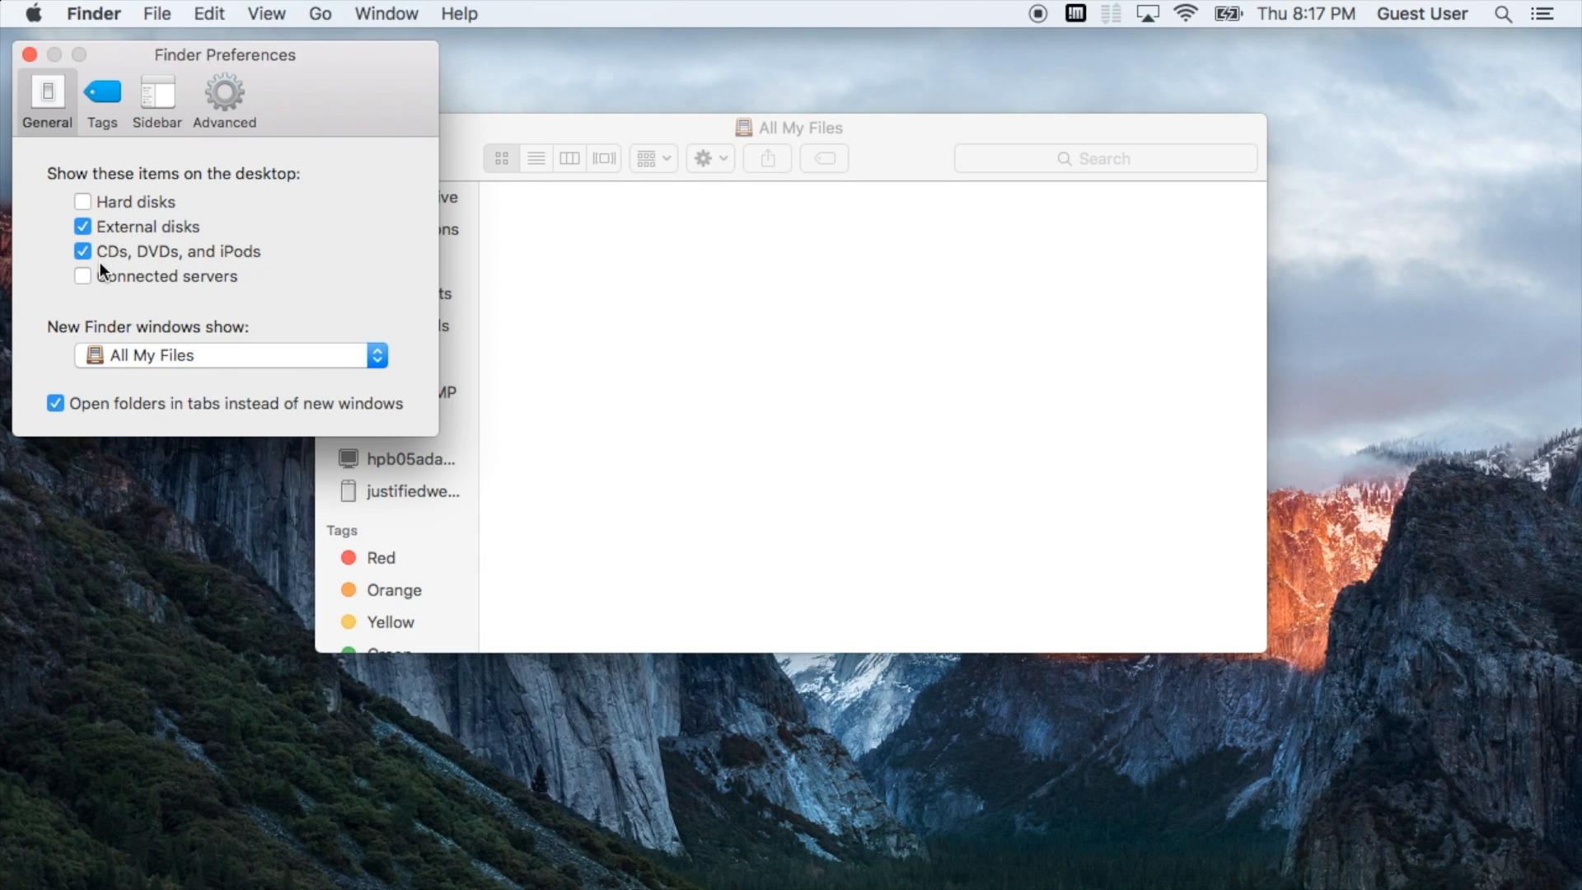
pyautogui.moveTo(142, 250)
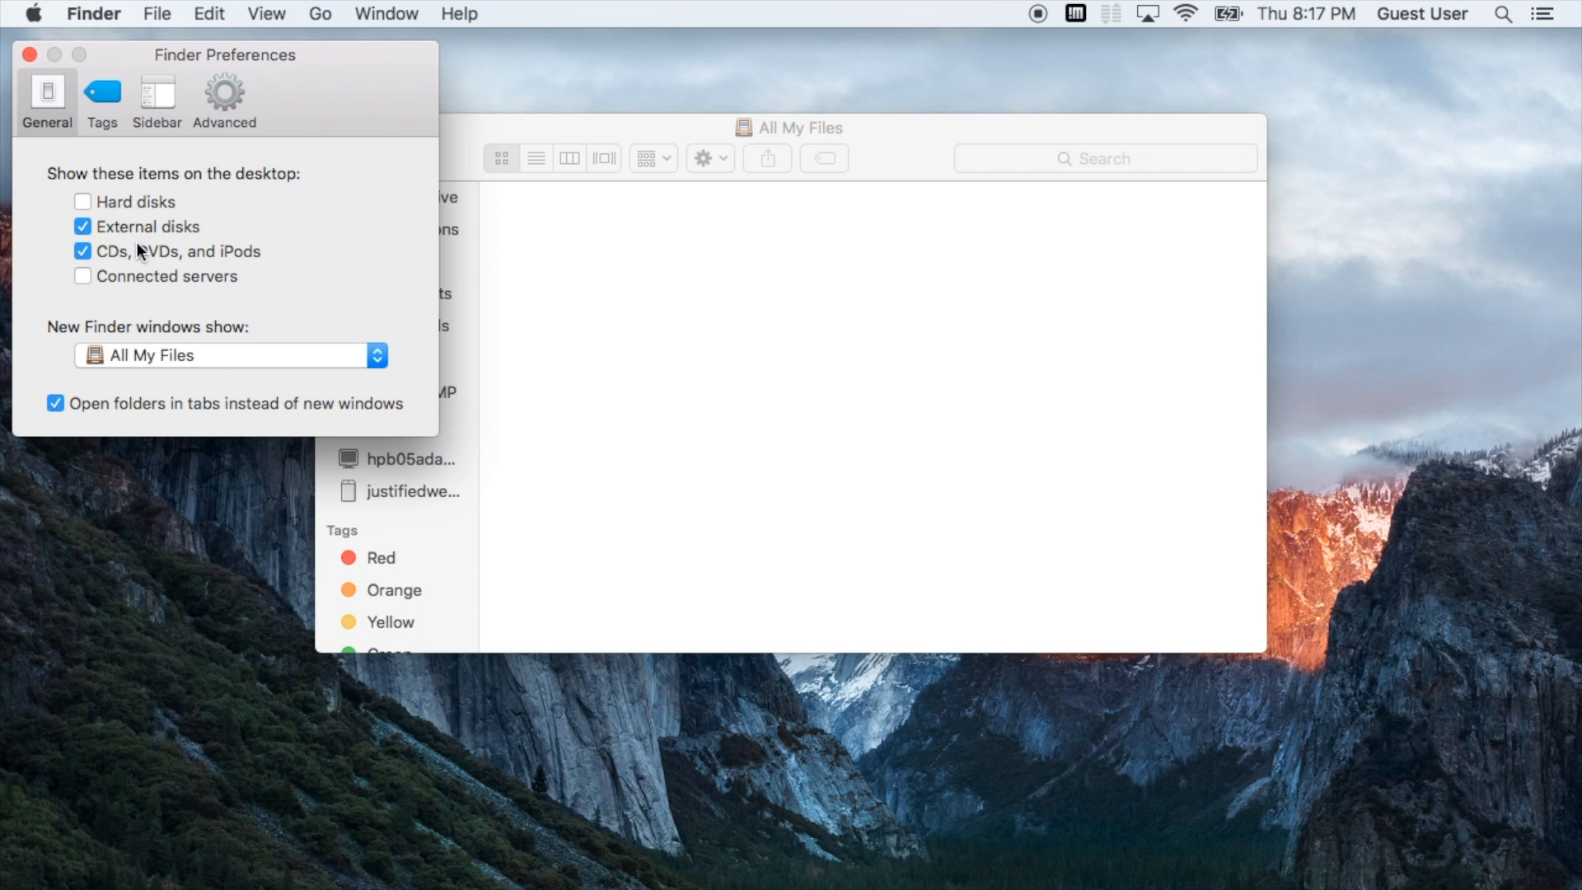
pyautogui.click(225, 95)
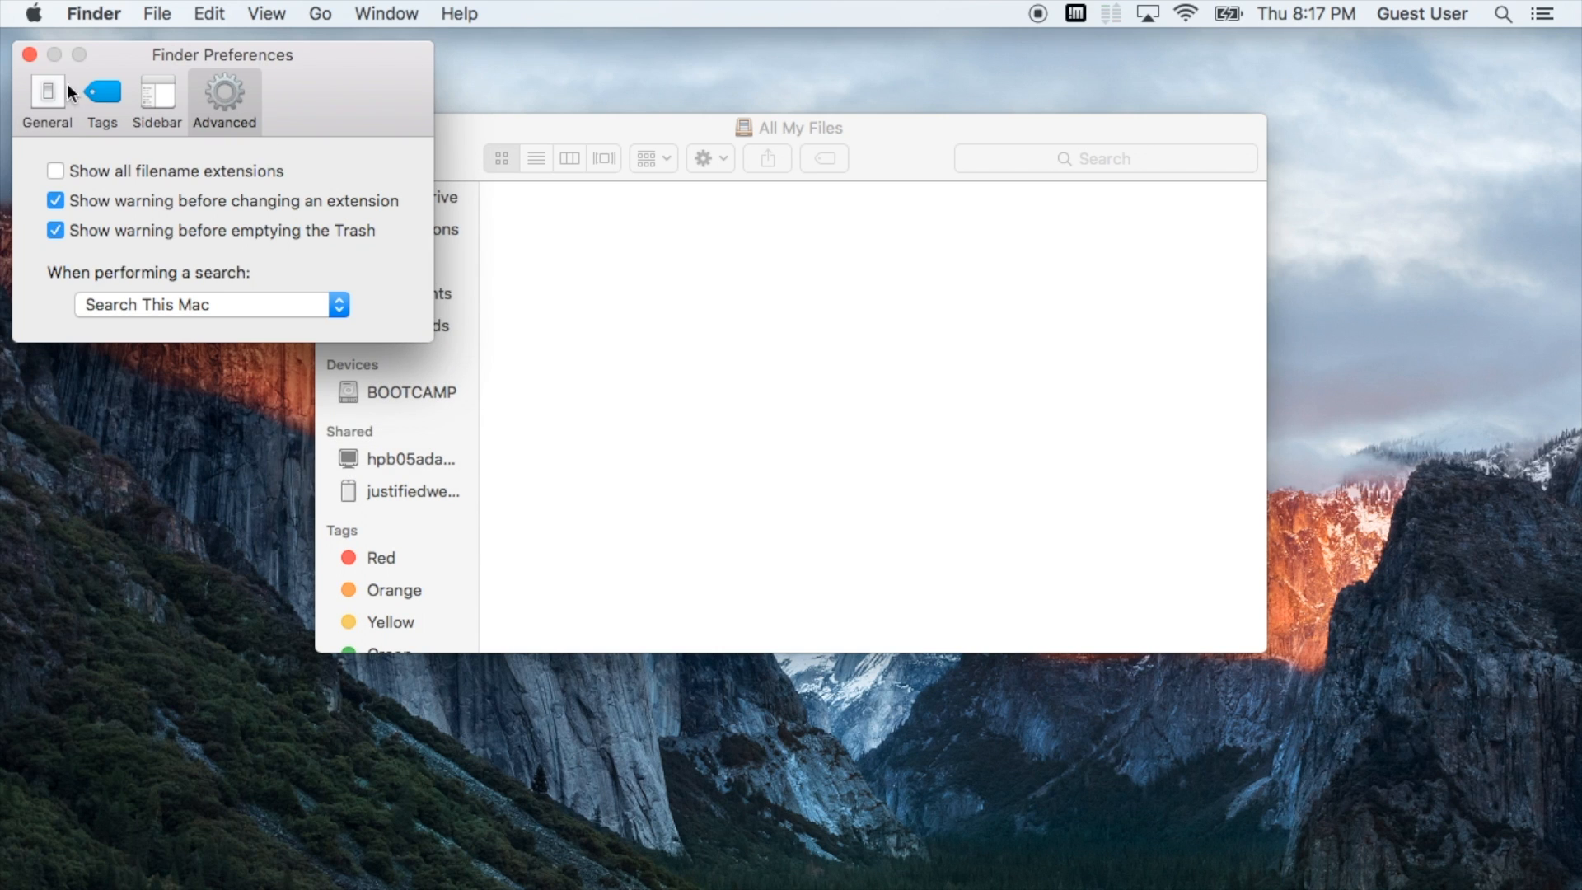
pyautogui.click(156, 97)
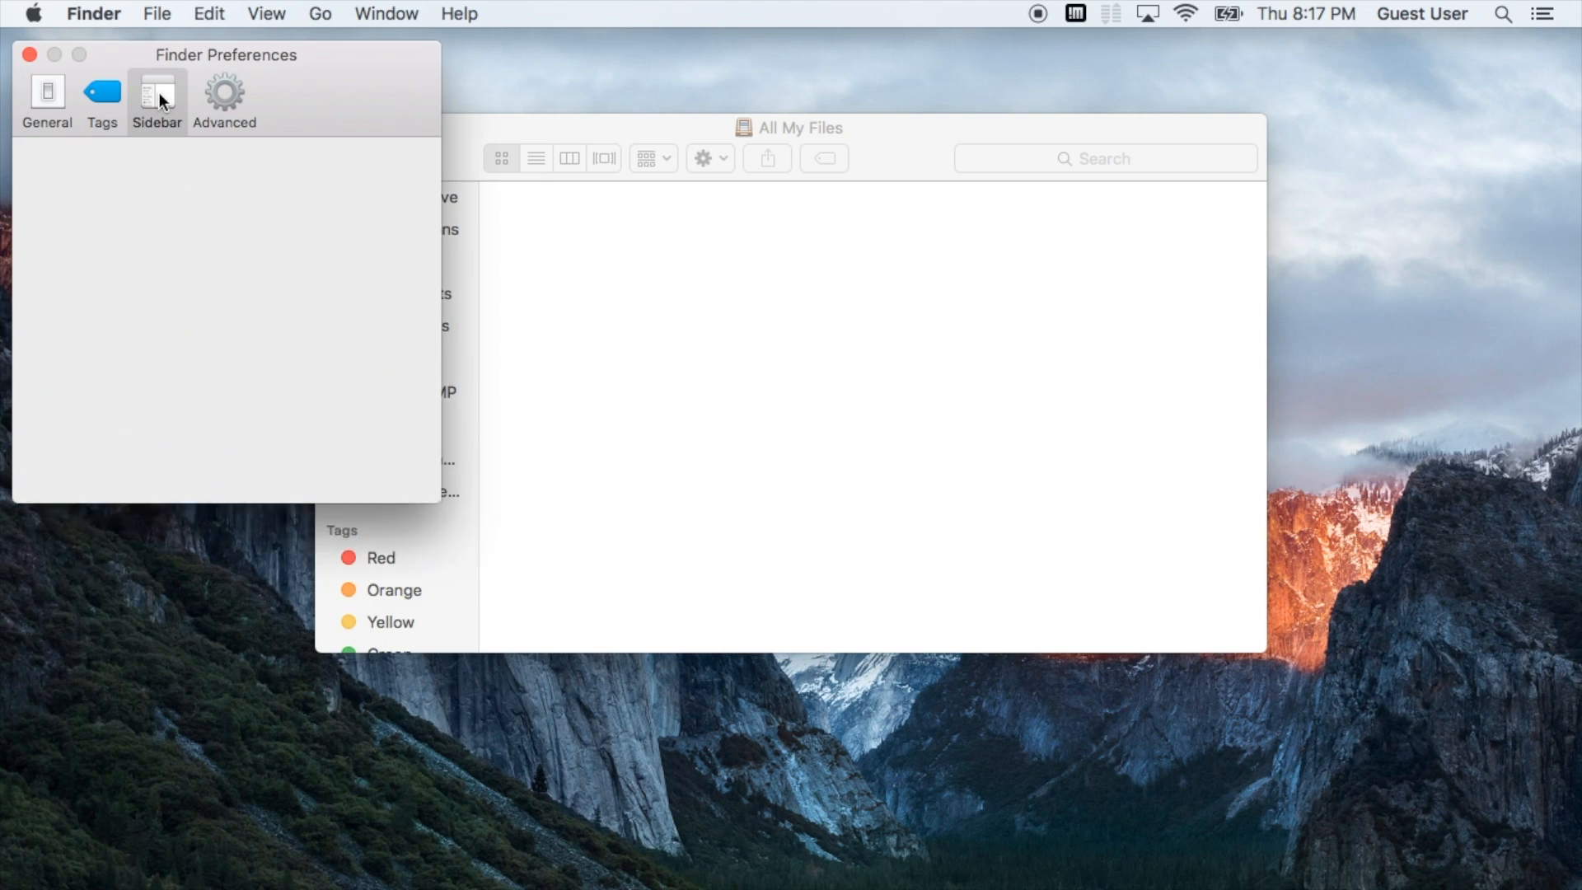
pyautogui.click(156, 95)
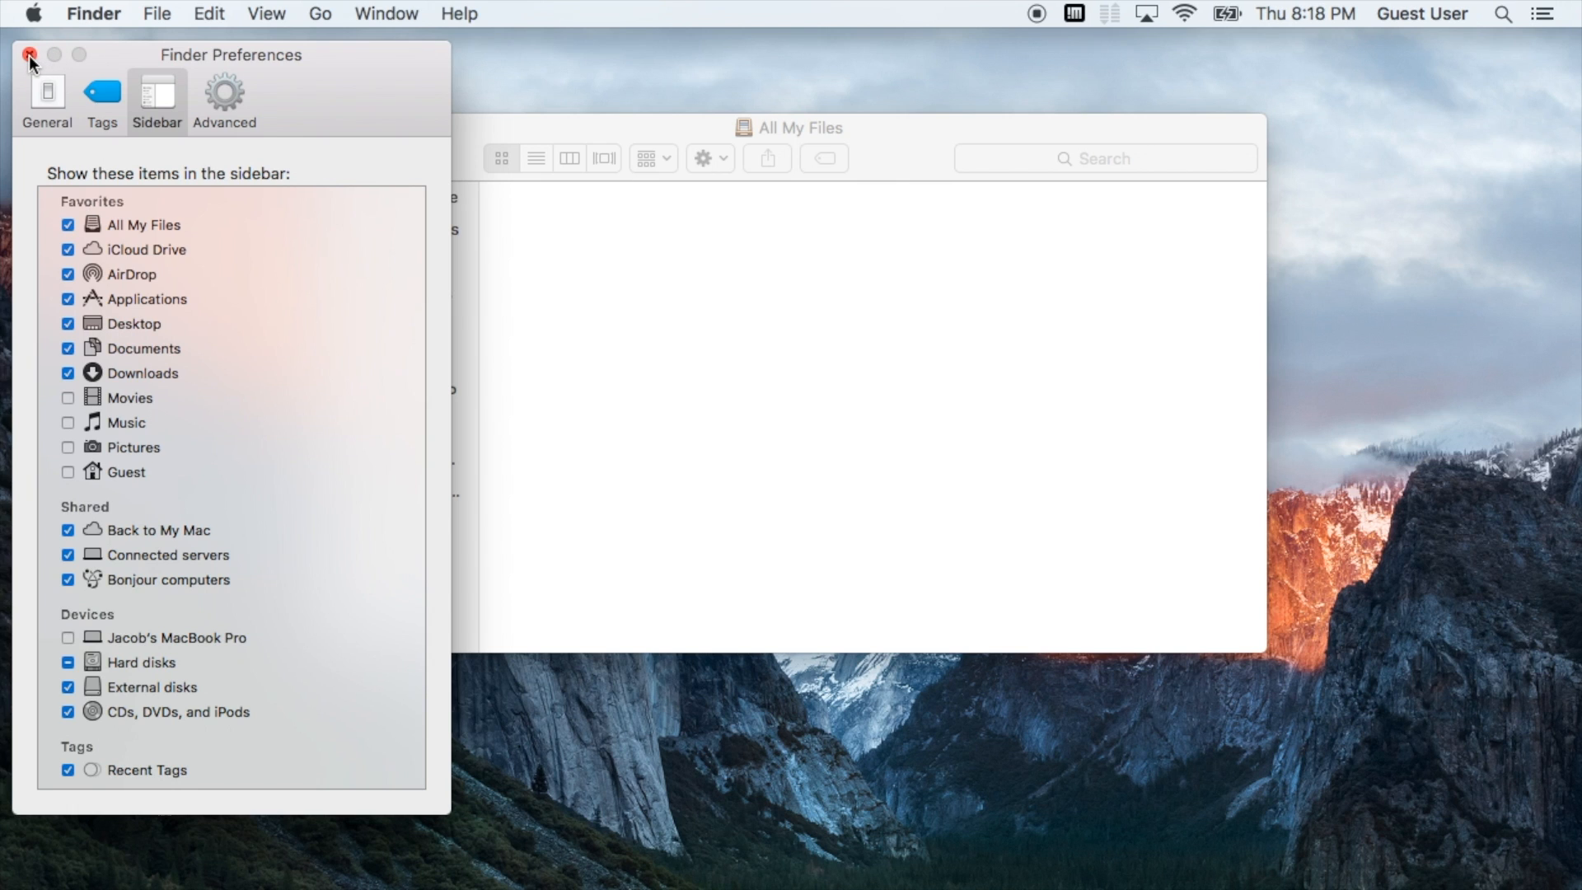
# Step: Close Preferences and connect to justifiedwebdesign, saving the password in the keychain
pyautogui.click(26, 55)
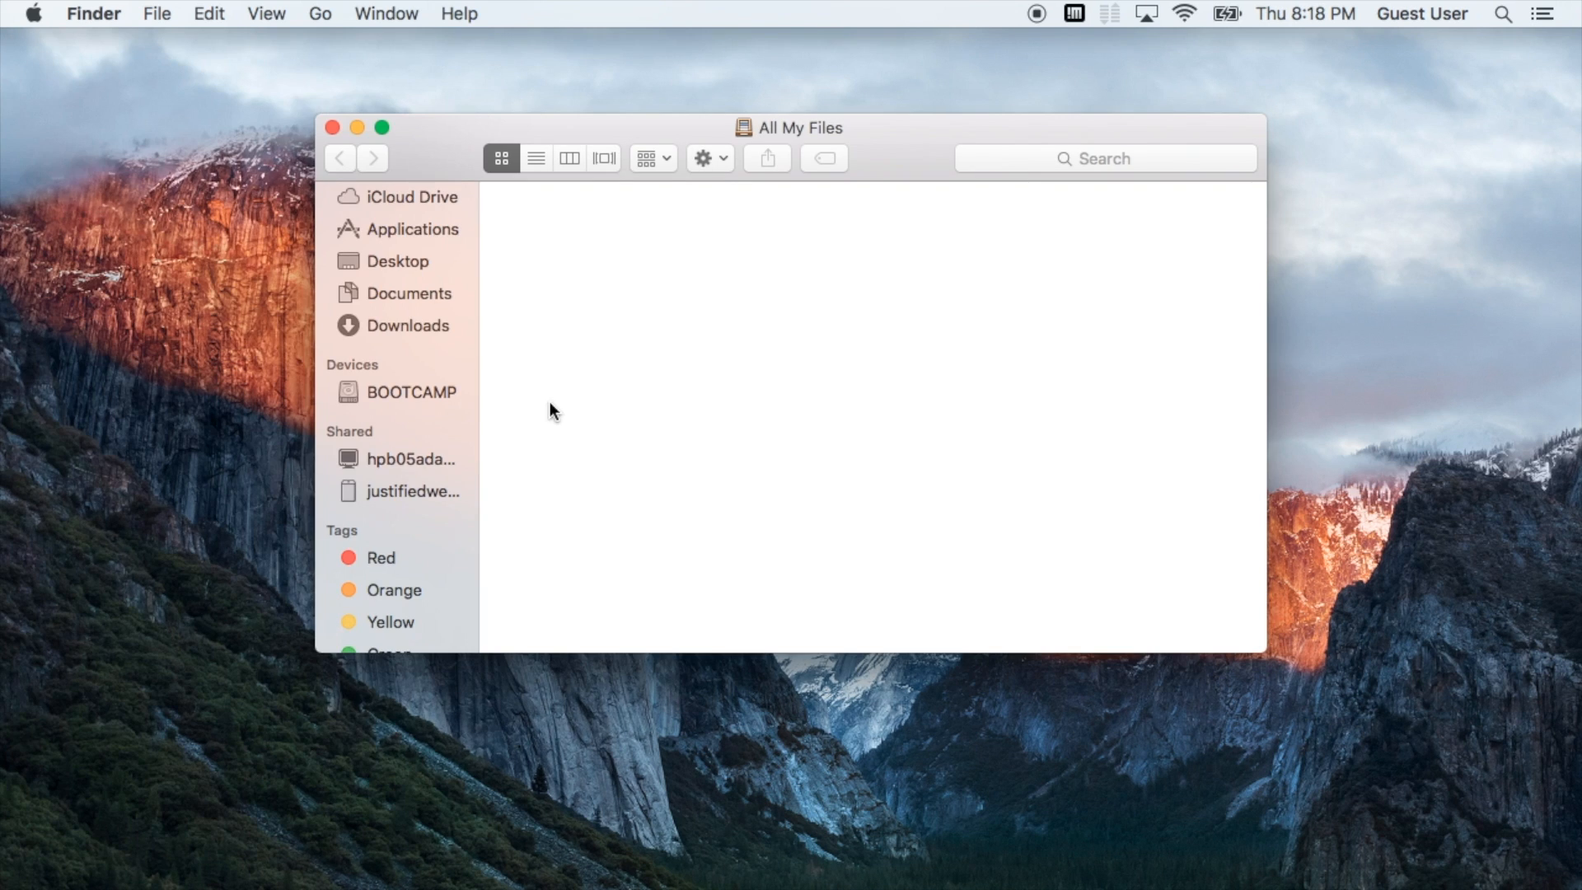
pyautogui.moveTo(401, 501)
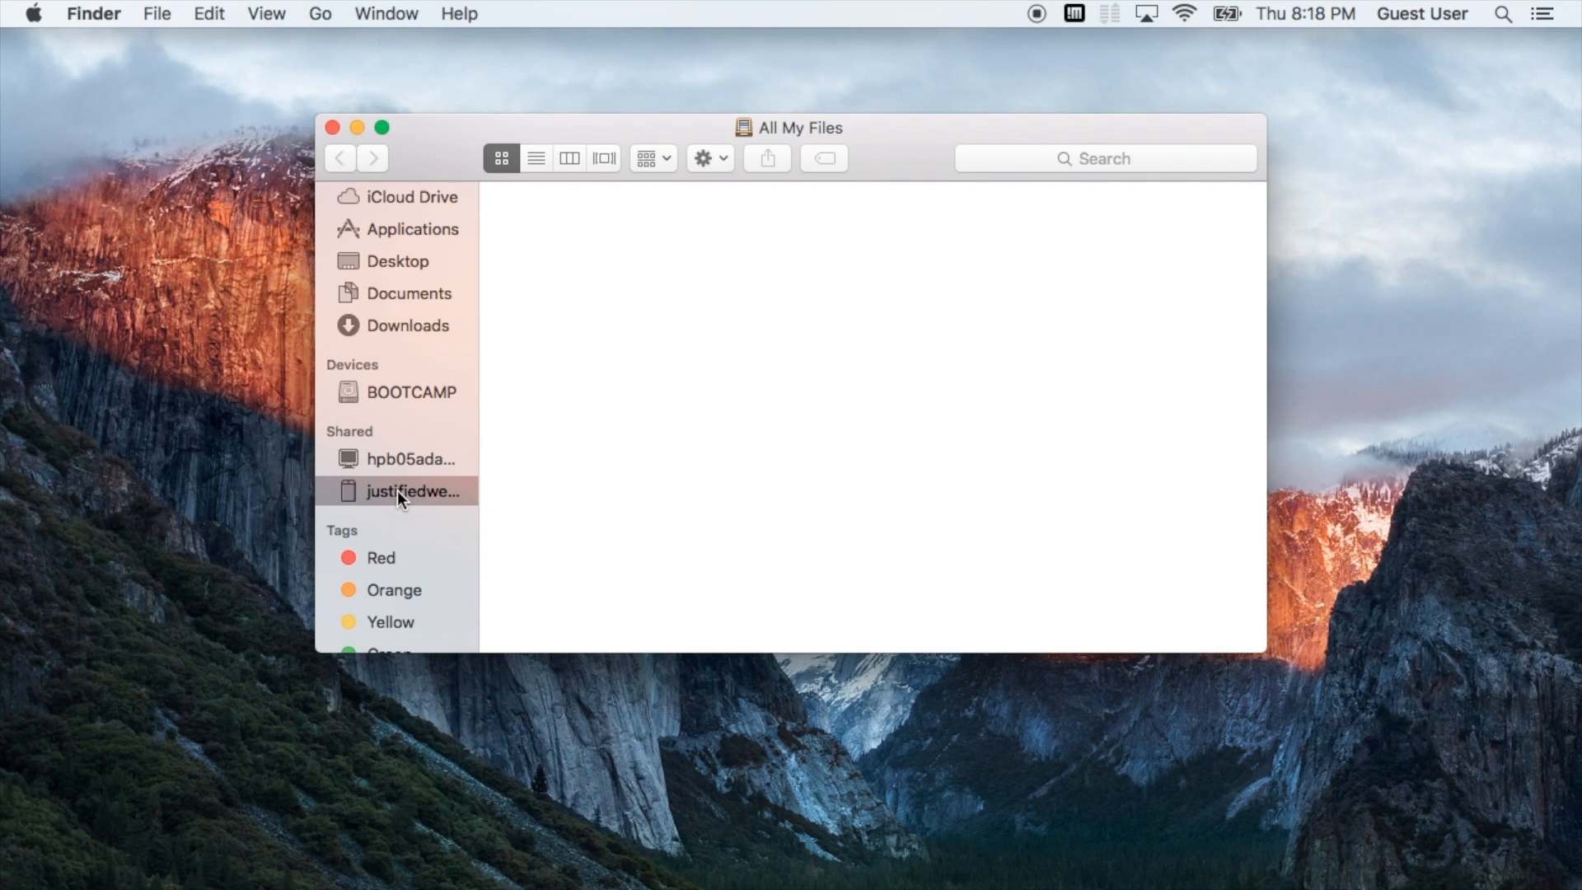
pyautogui.click(411, 490)
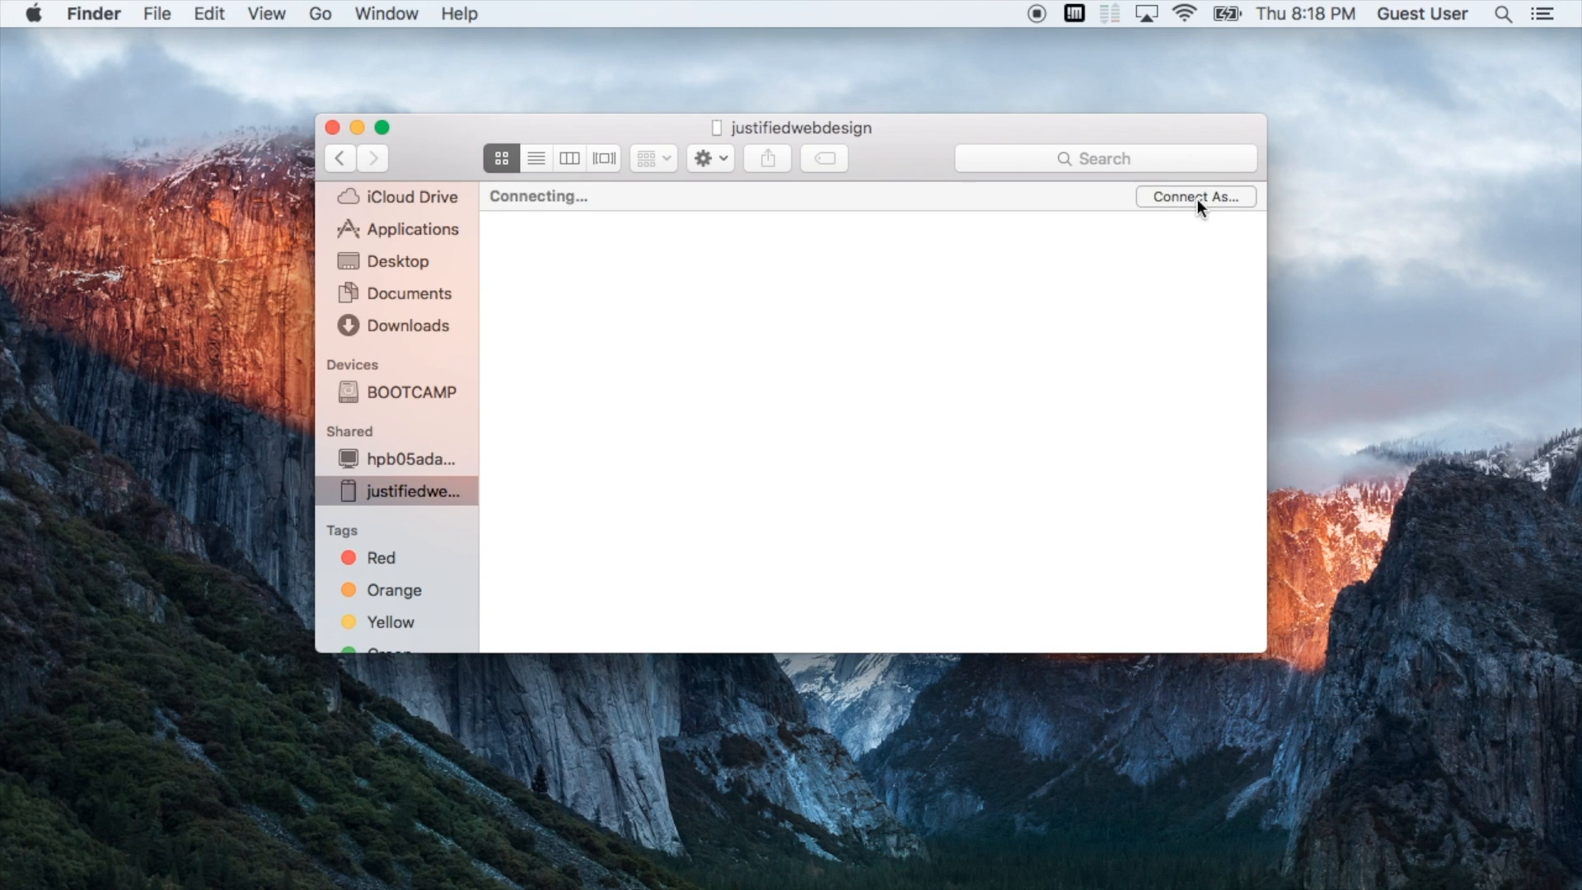
pyautogui.click(1196, 196)
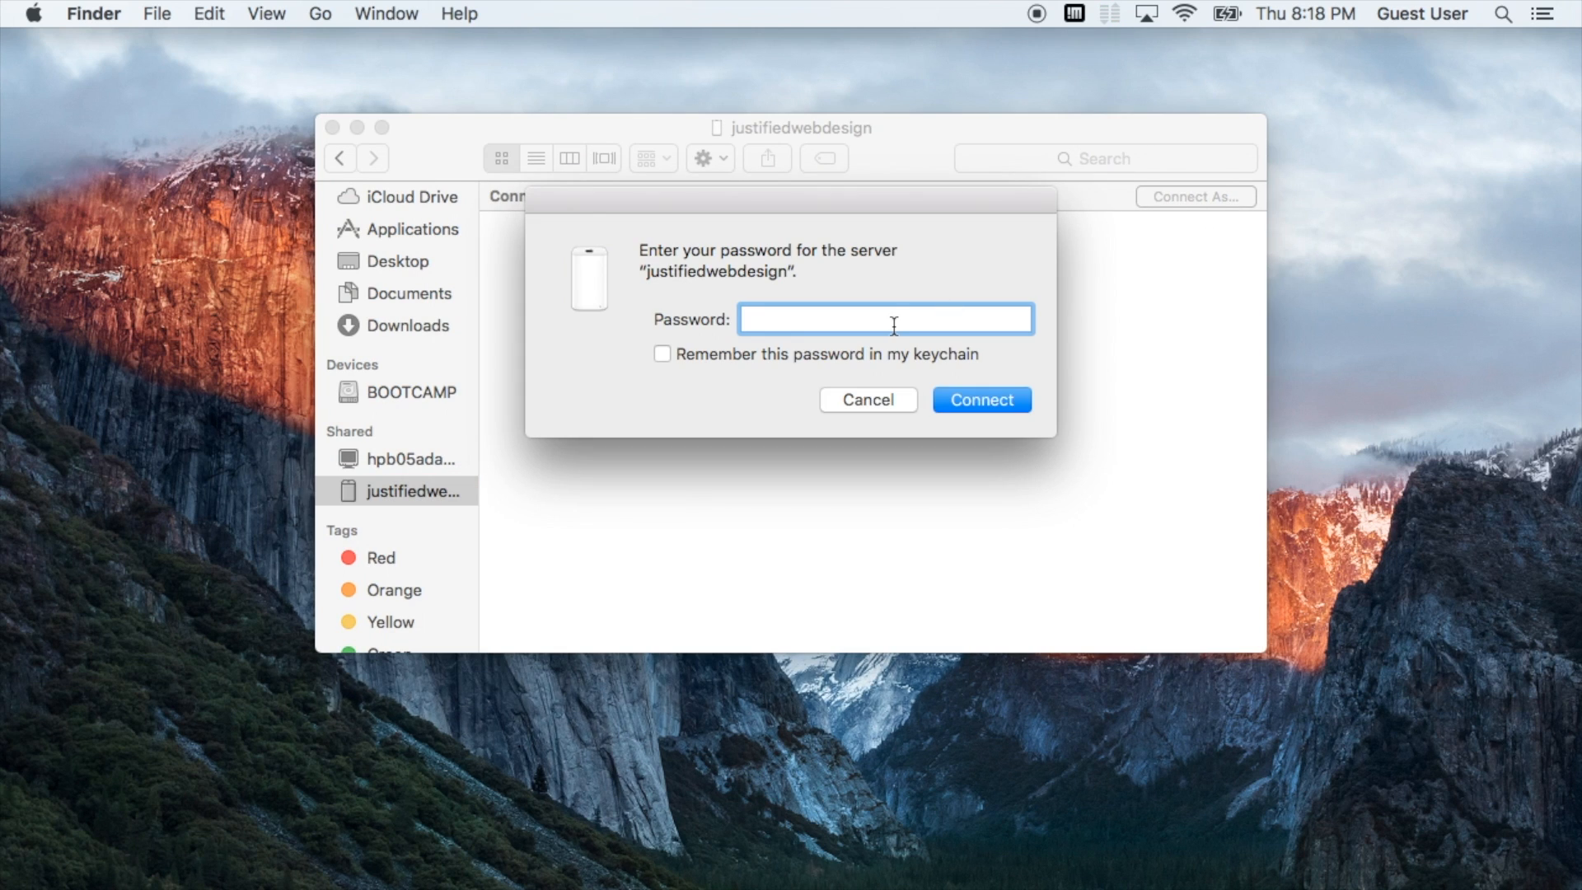
pyautogui.write('password')
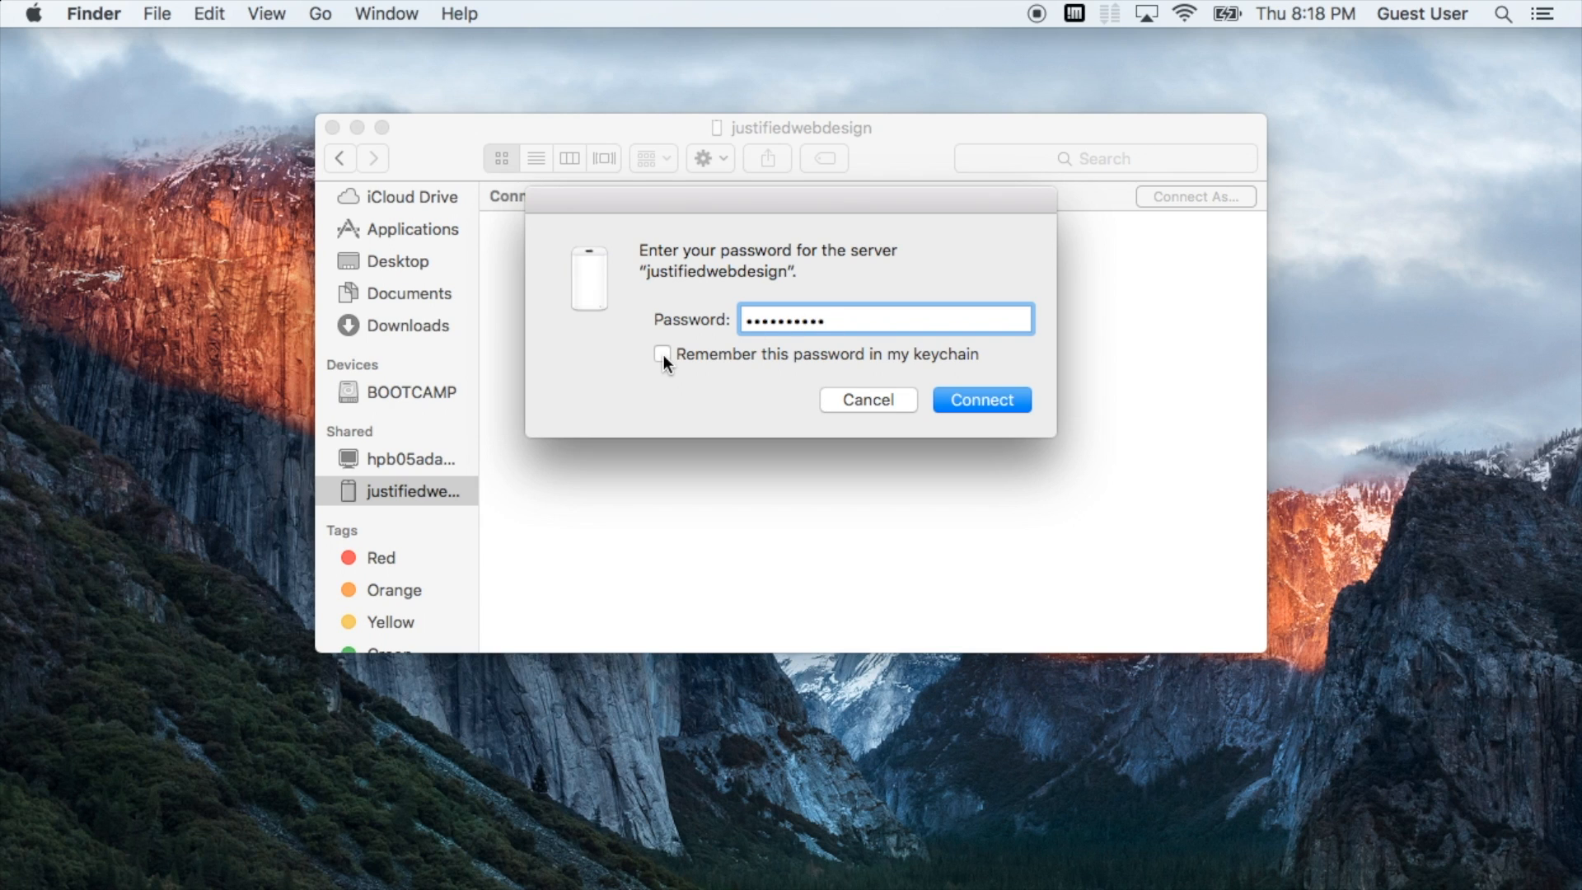
pyautogui.click(661, 354)
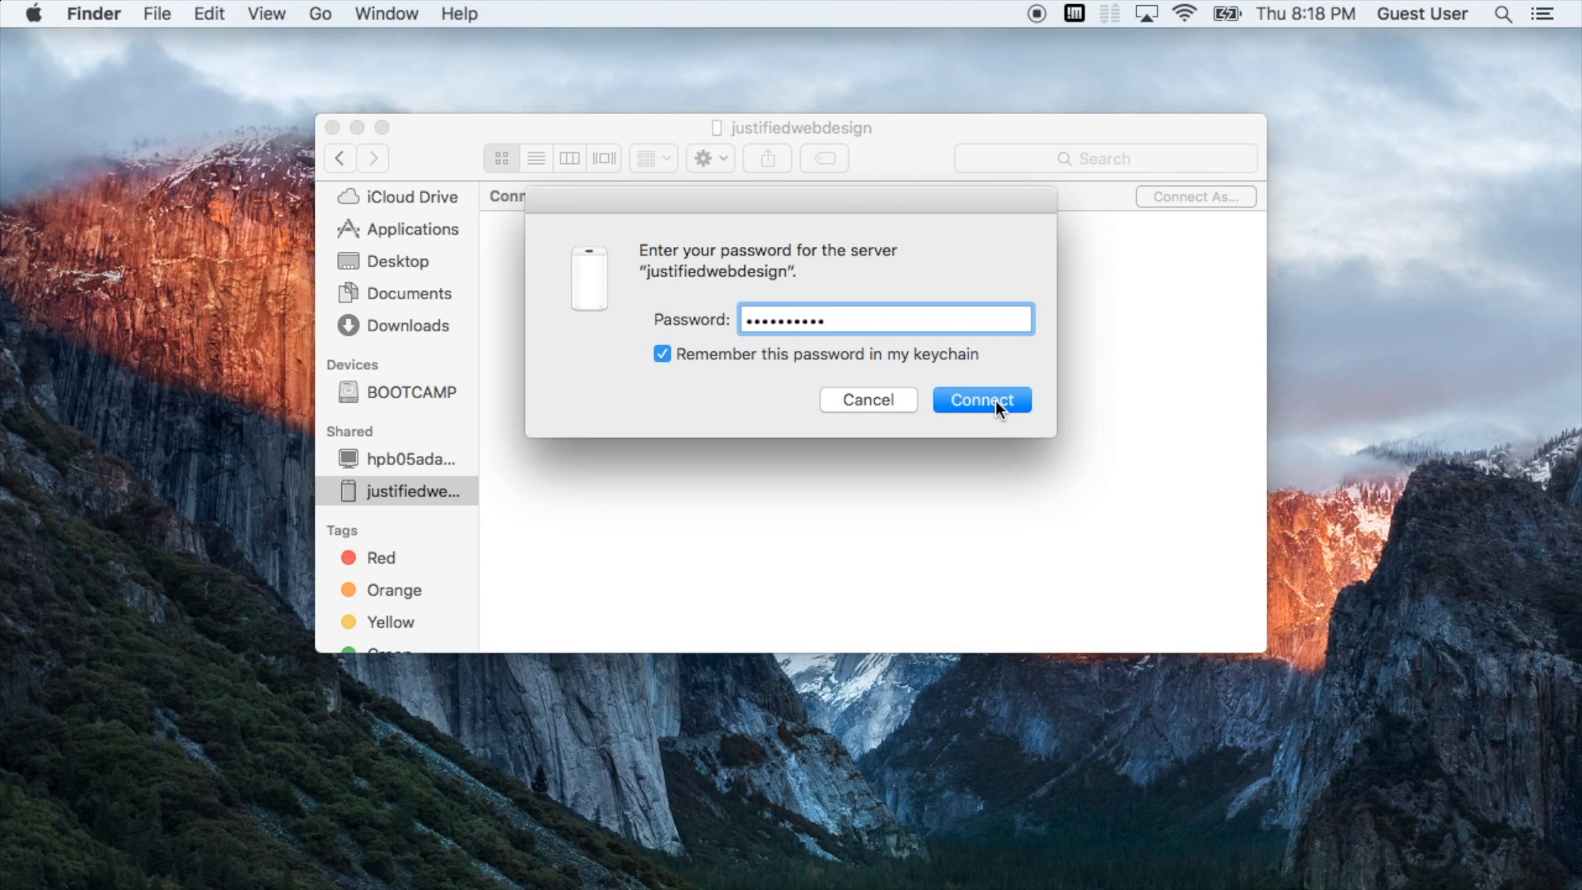
pyautogui.click(982, 399)
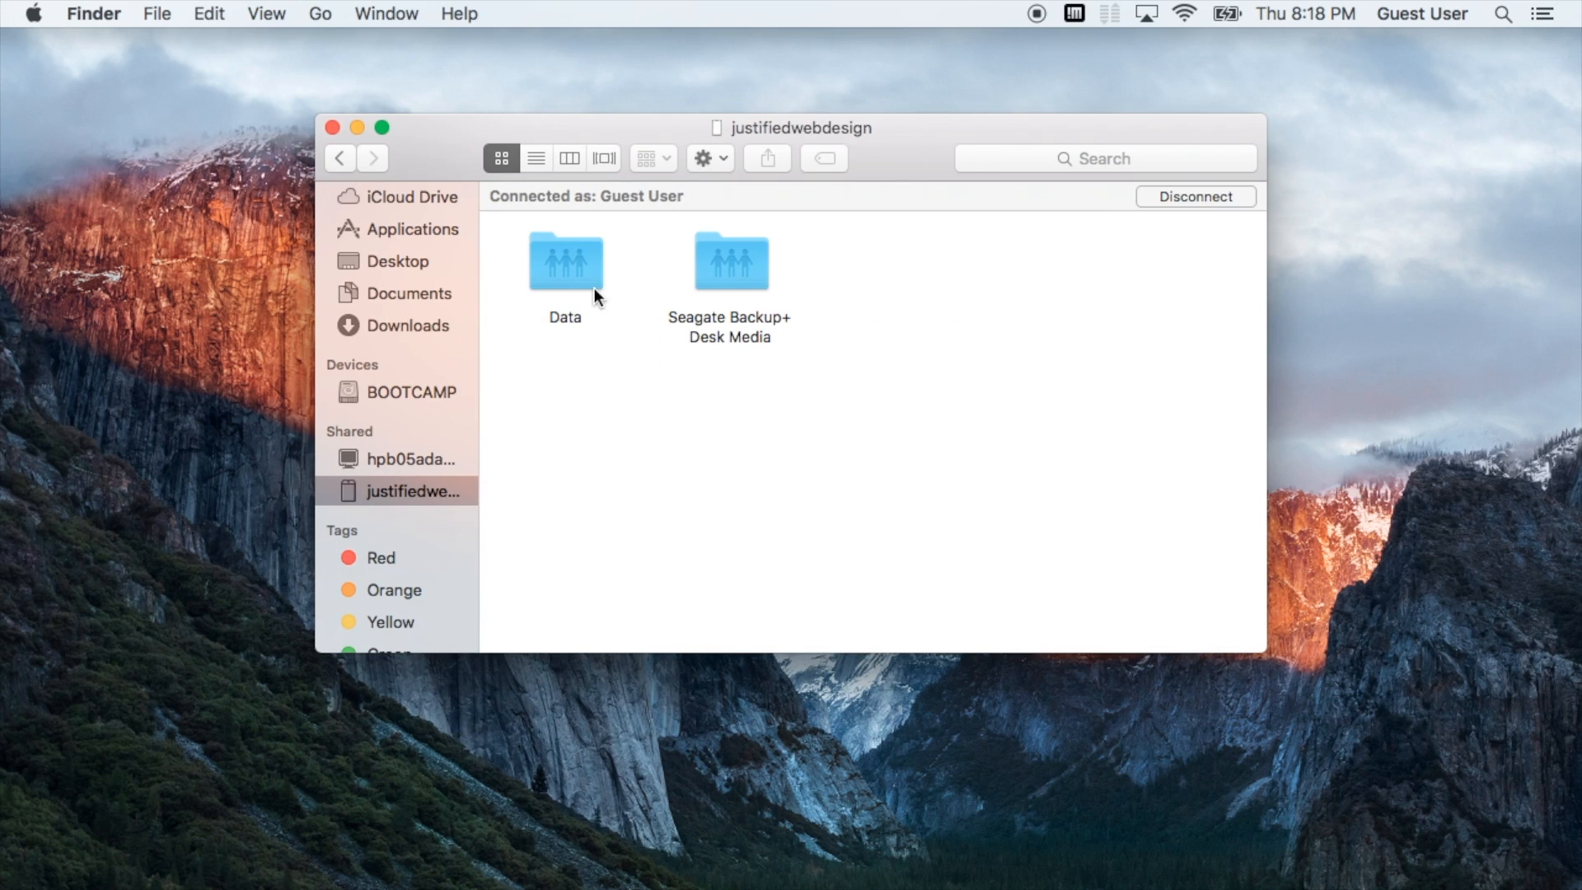
pyautogui.moveTo(580, 286)
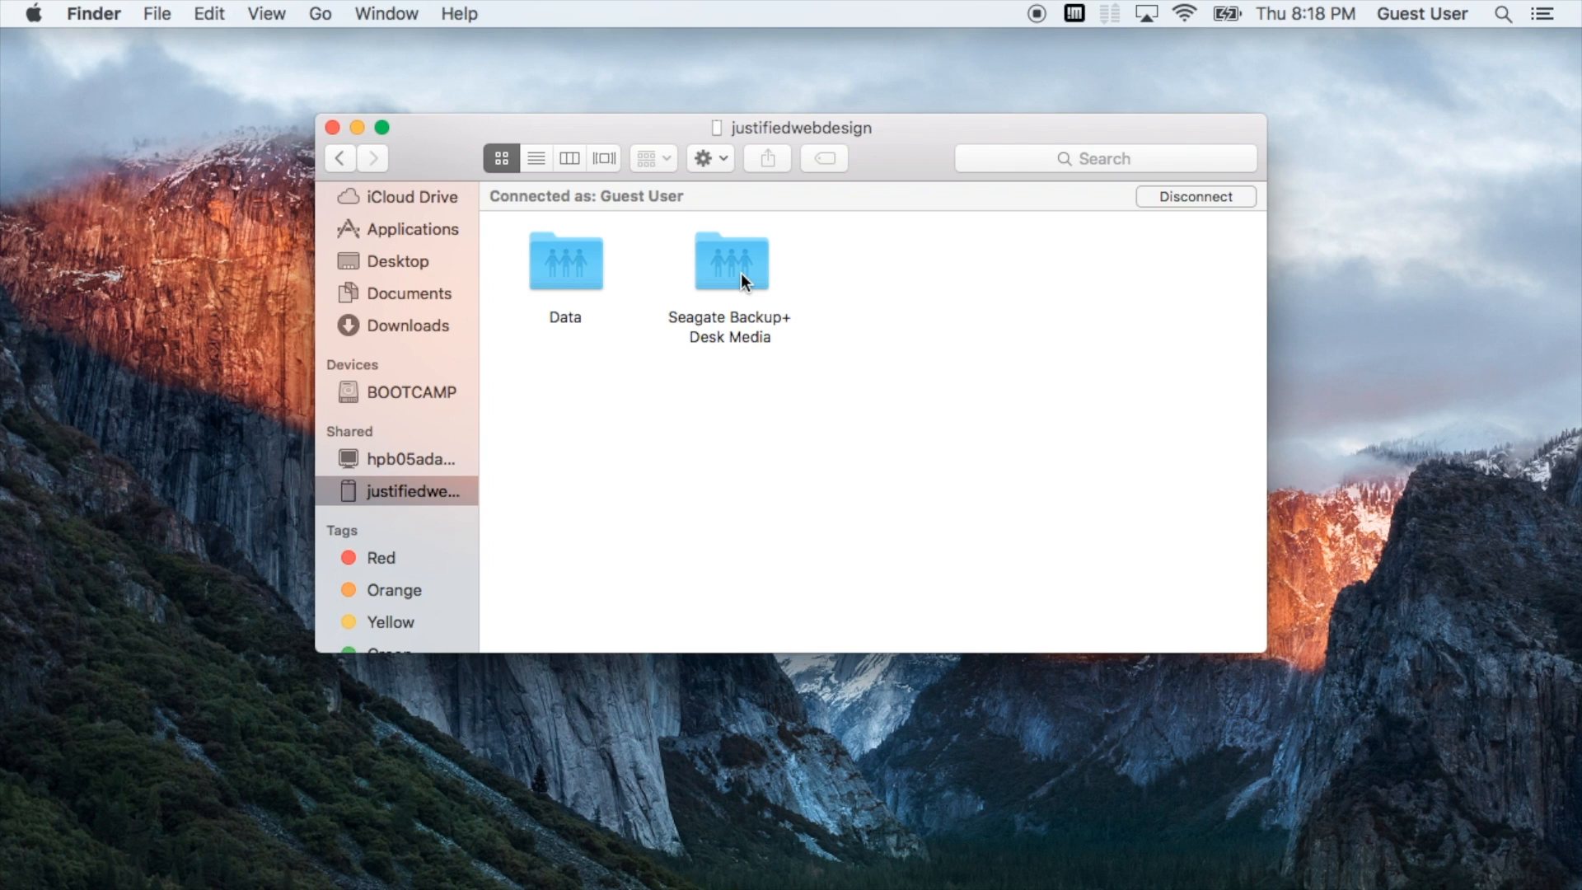
# Step: Open the Seagate Backup+ Desk Media share on justifiedwebdesign
pyautogui.doubleClick(728, 262)
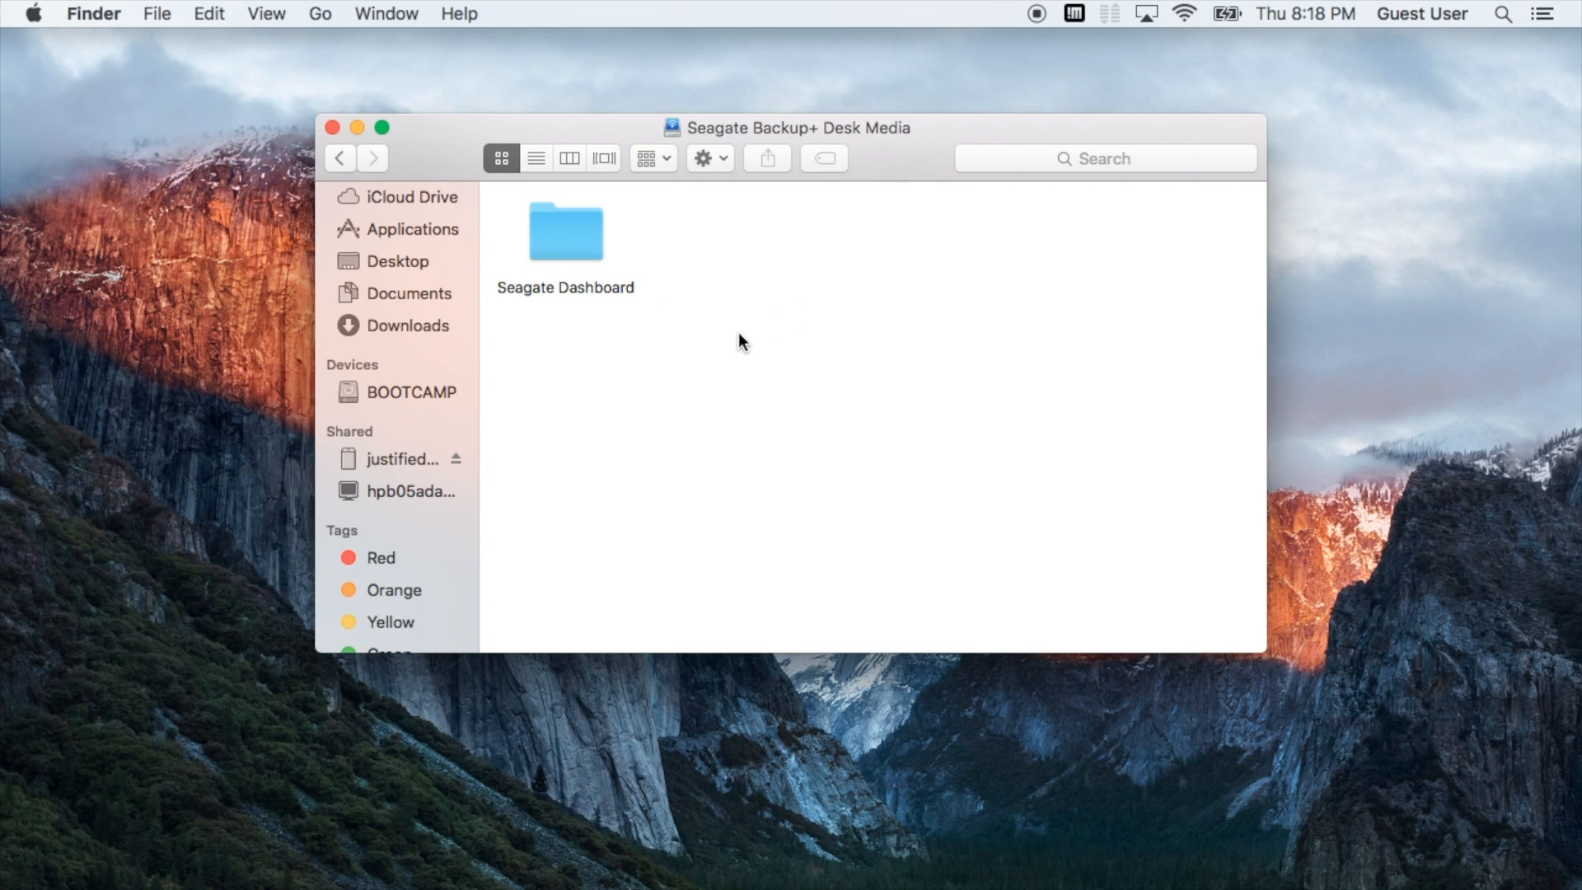
pyautogui.moveTo(570, 278)
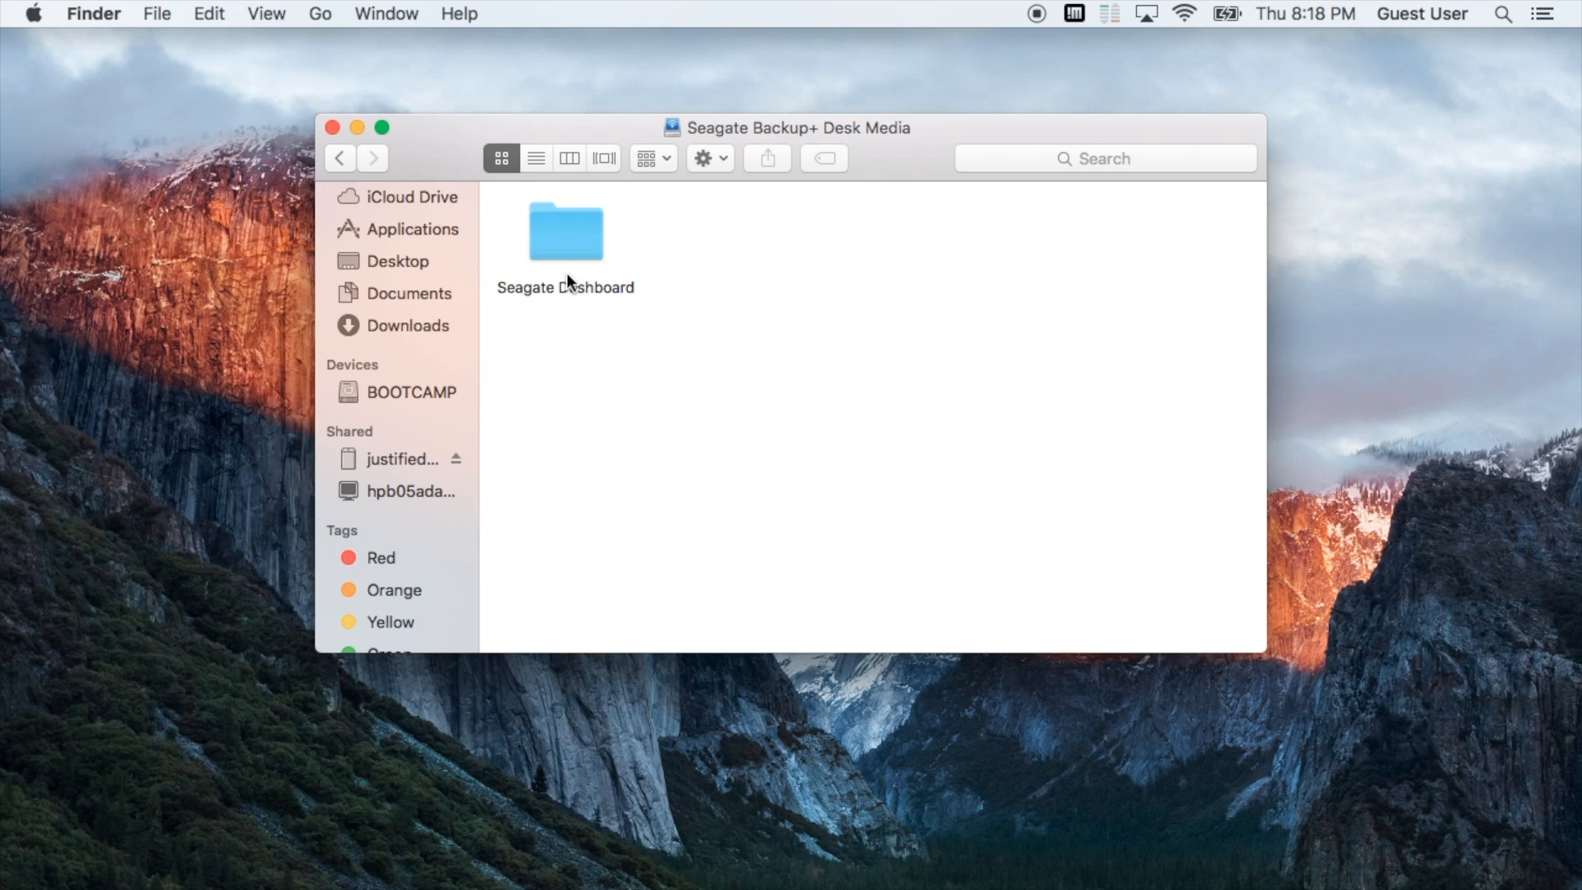
pyautogui.moveTo(460, 482)
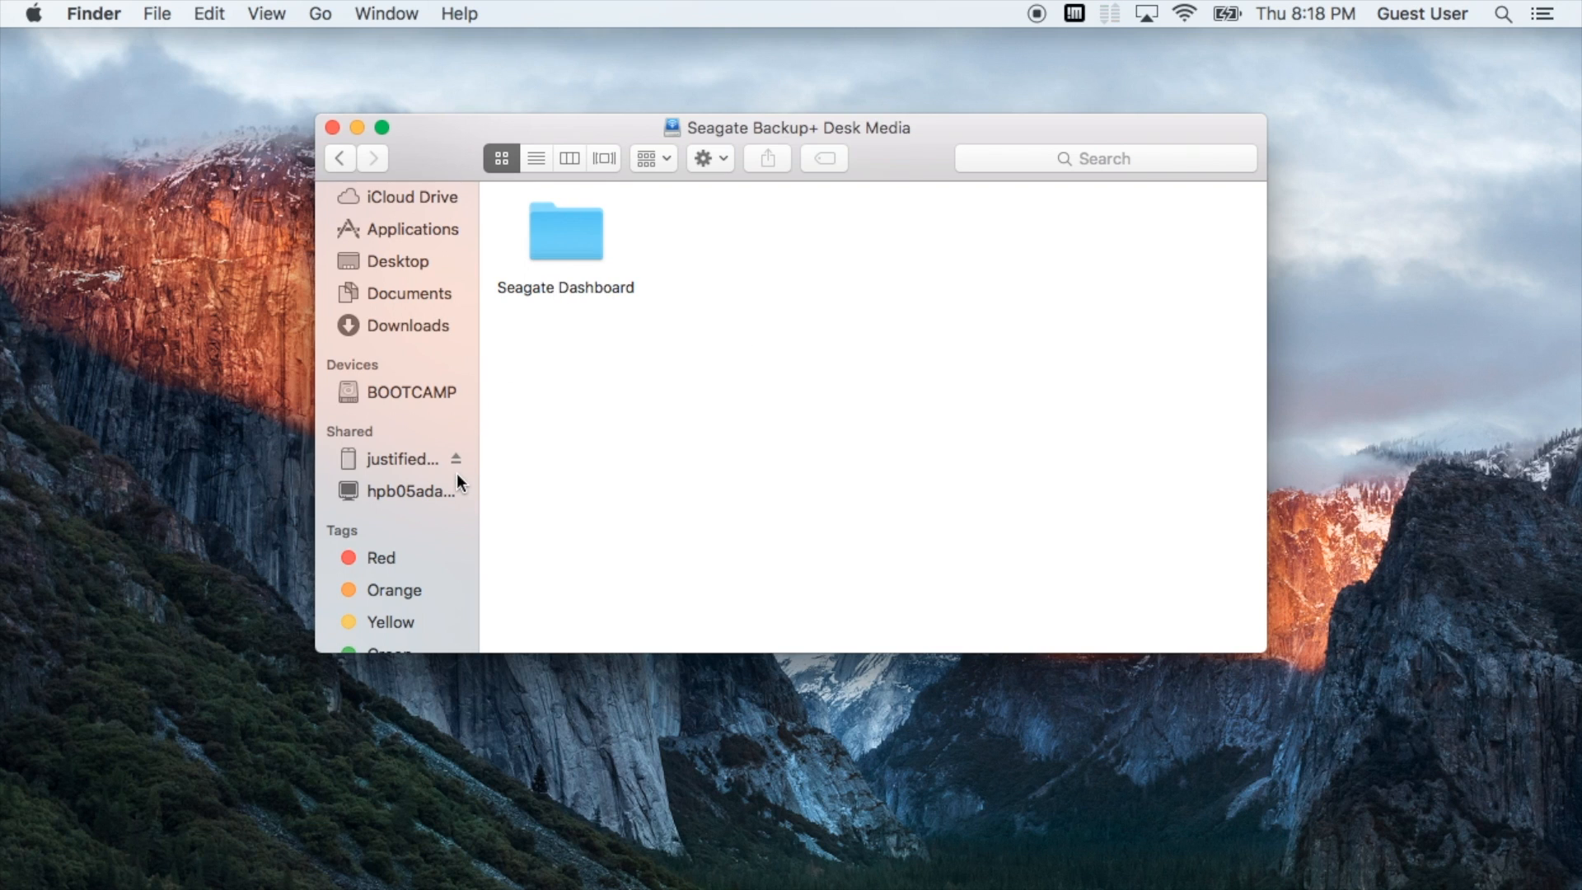
pyautogui.moveTo(332, 133)
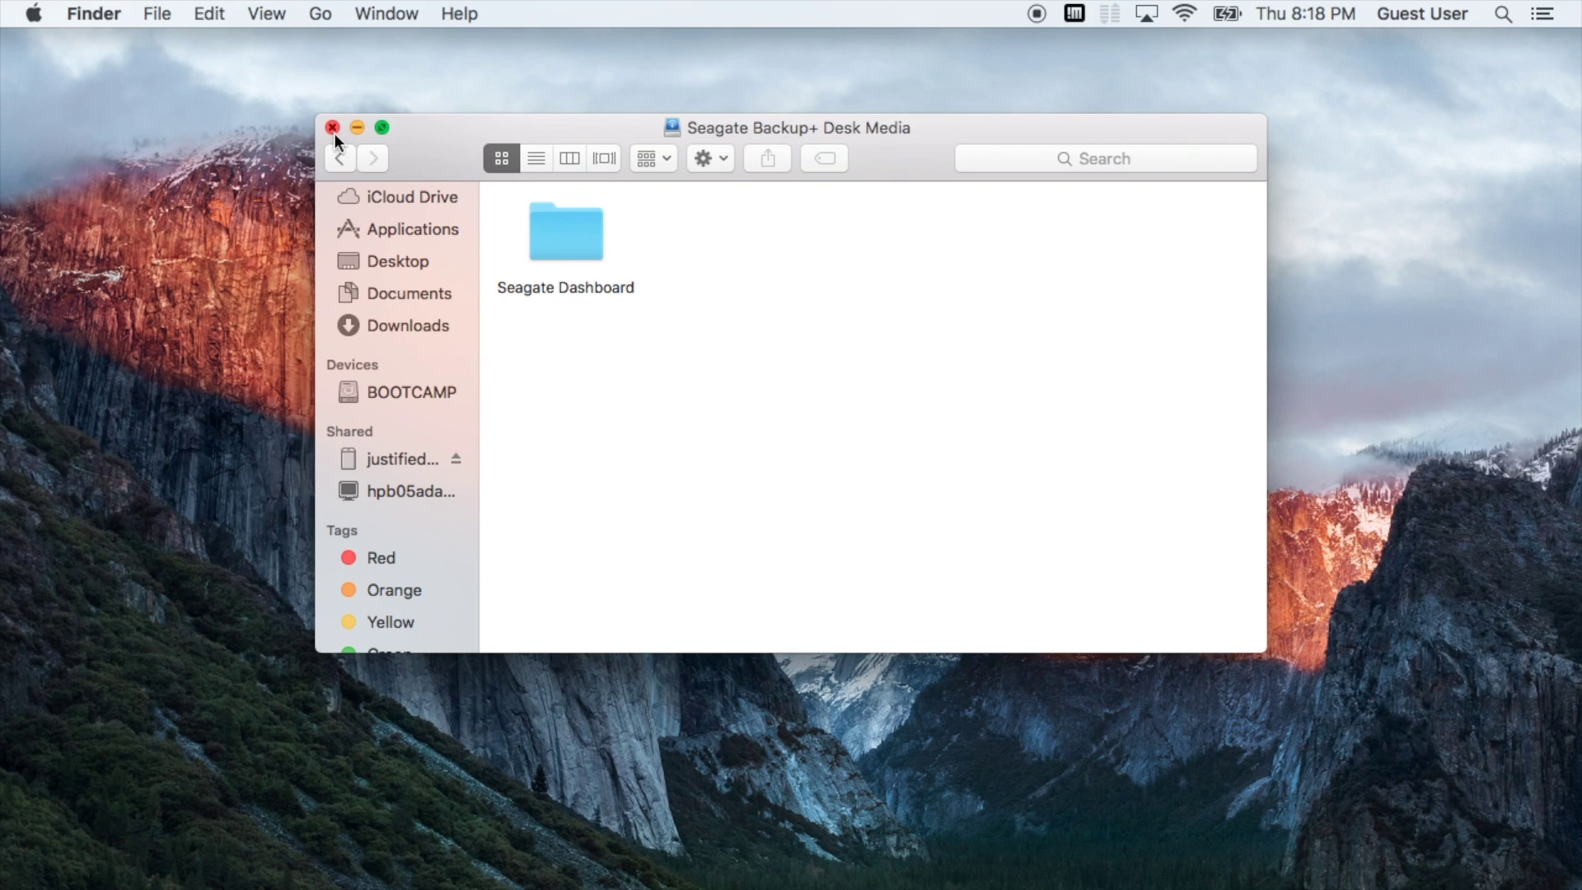
pyautogui.moveTo(274, 117)
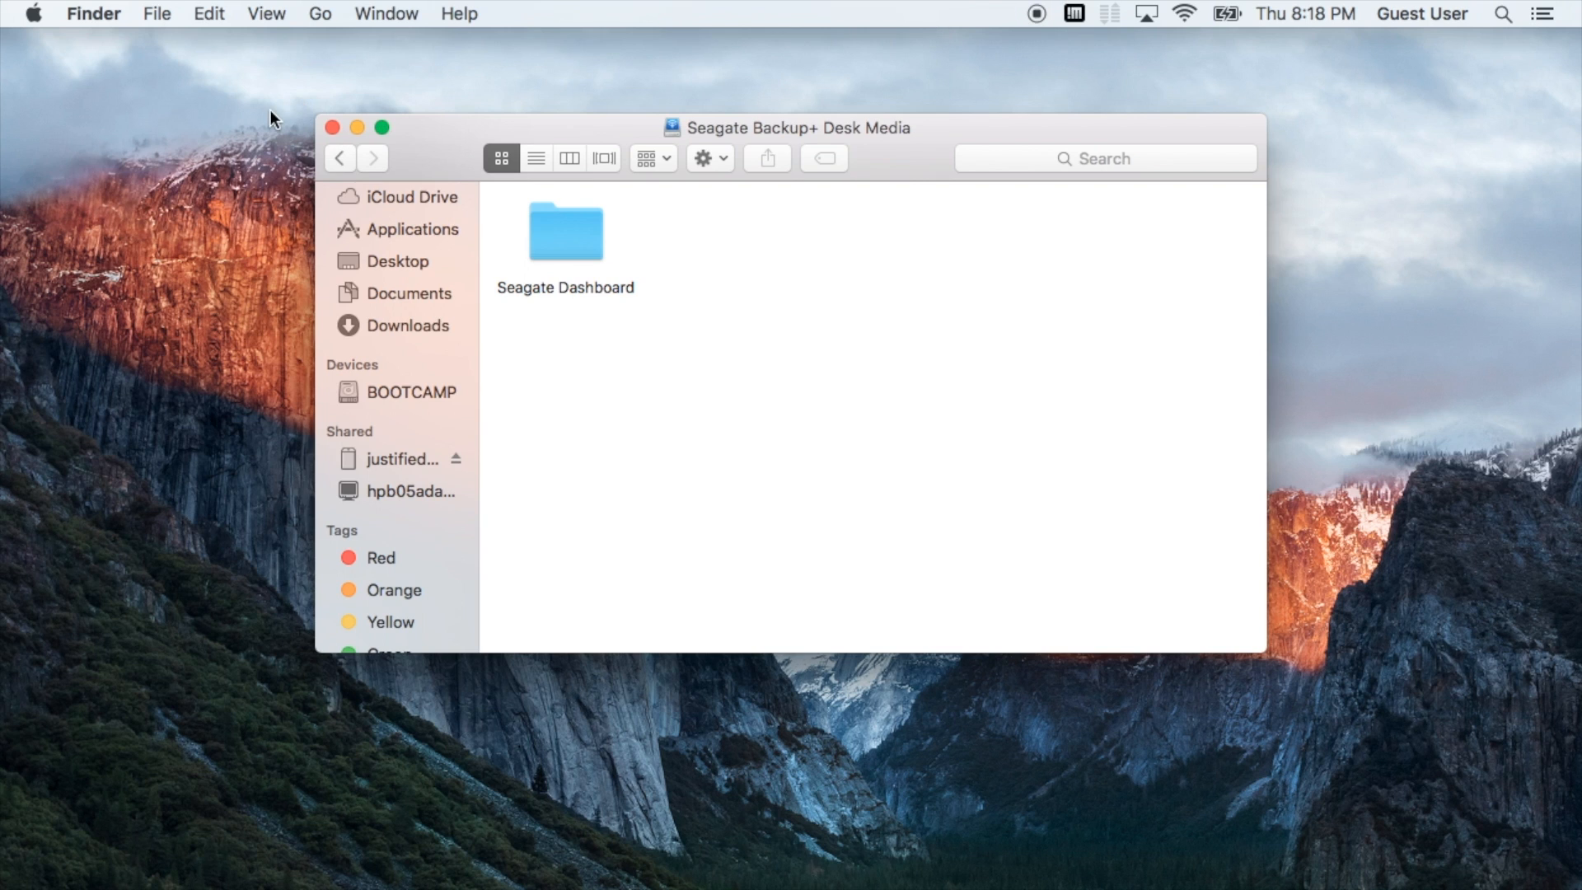